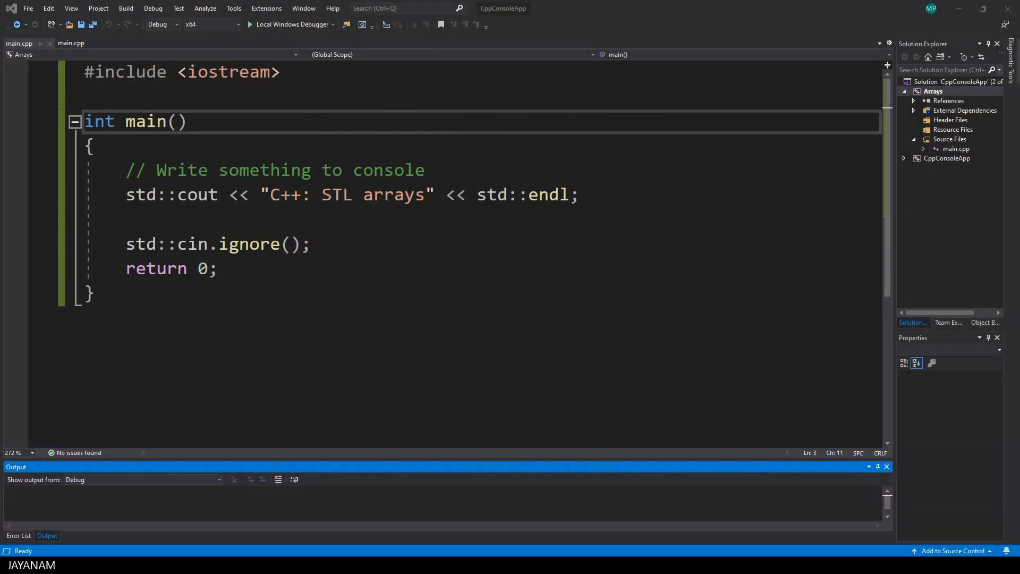
Step: Add a // Legacy arrays comment and declare int iArr[] = { 0, 6, 474 };
{"action": "left_click_drag", "start_coordinate": [270, 195], "coordinate": [423, 194]}
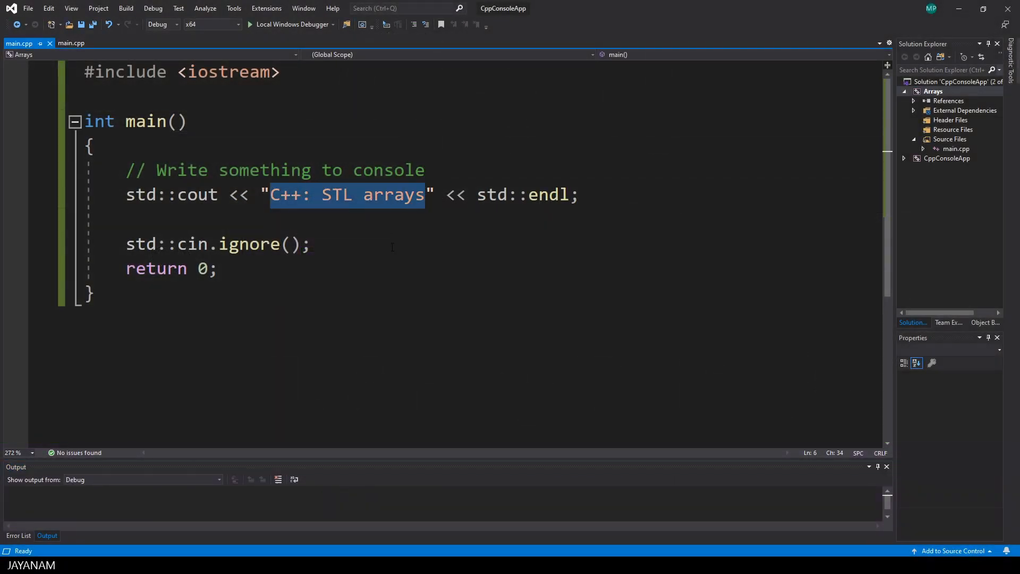
{"action": "double_click", "coordinate": [336, 194]}
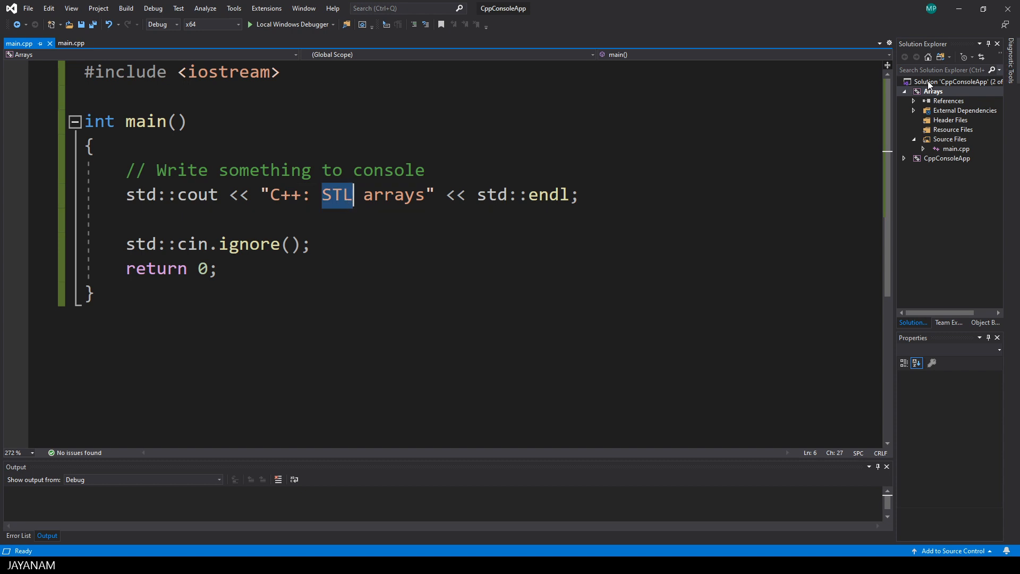
{"action": "left_click", "coordinate": [933, 91]}
{"action": "type", "text": "//"}
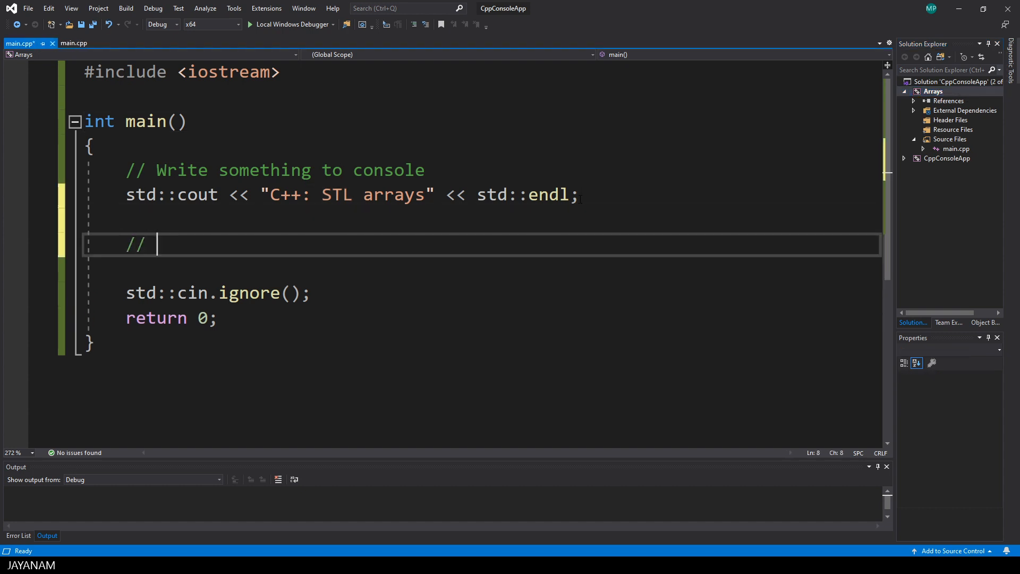
{"action": "type", "text": "Legacy arrays"}
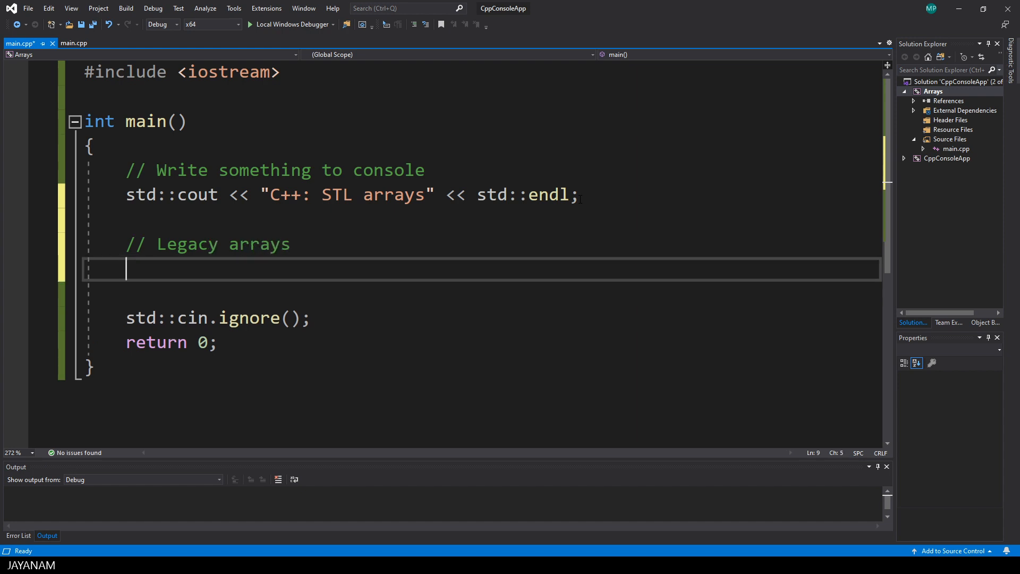
{"action": "type", "text": "int i"}
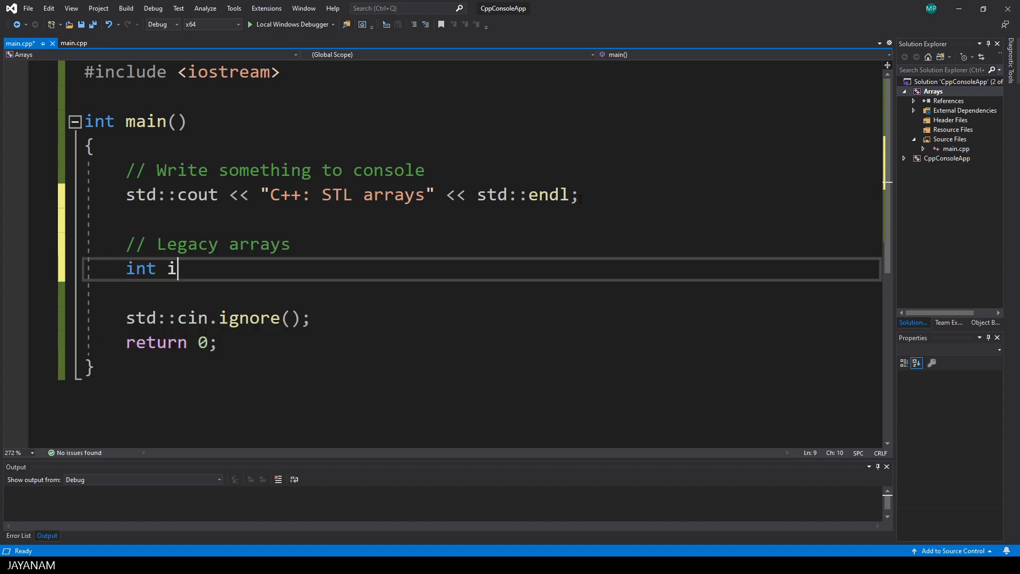
{"action": "type", "text": "Arr[]"}
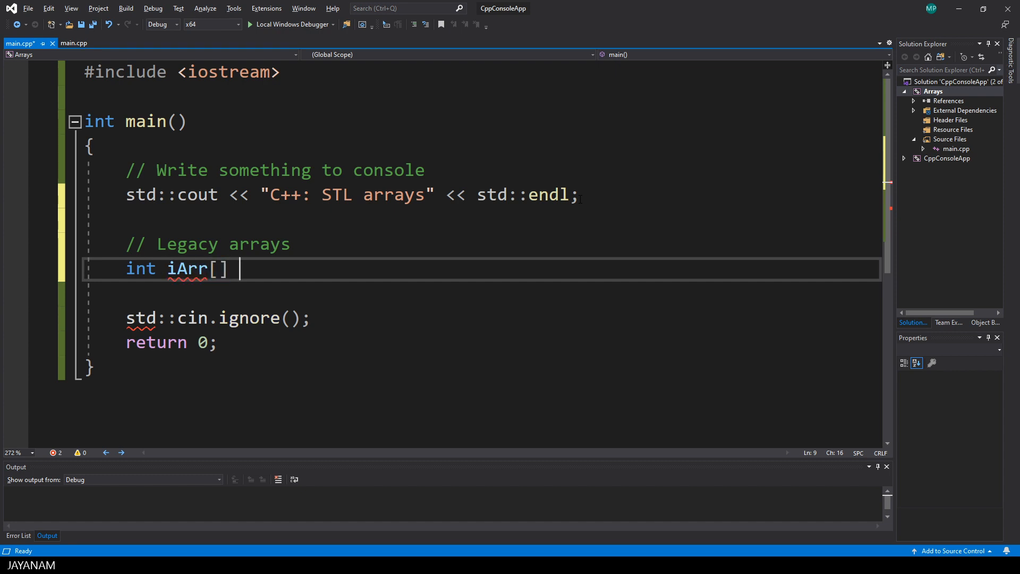
{"action": "type", "text": "= { 0, 6, 474 };"}
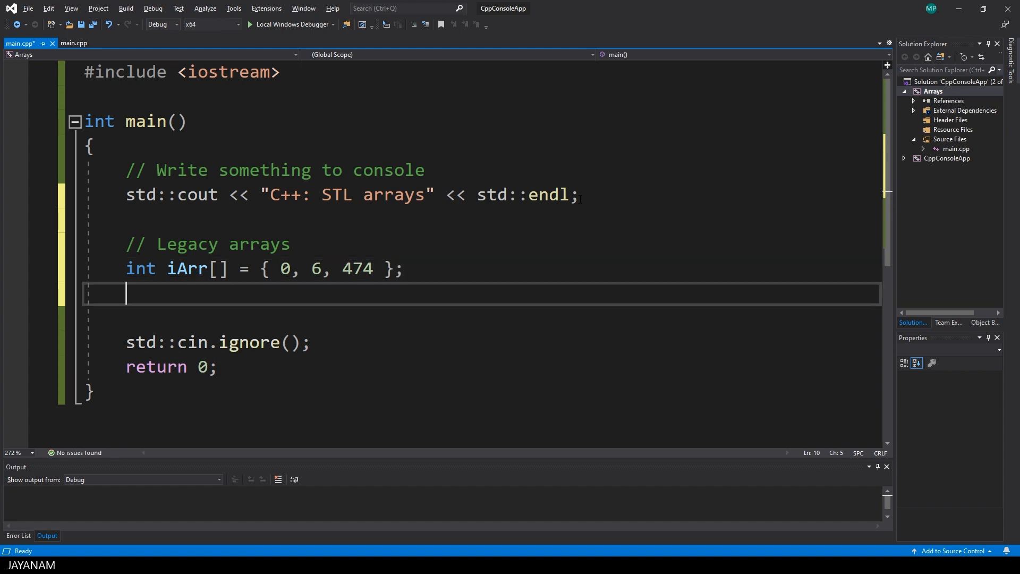
Step: Compute int size = sizeof(iArr) / sizeof(iArr[0]); and begin a for loop
{"action": "type", "text": "int"}
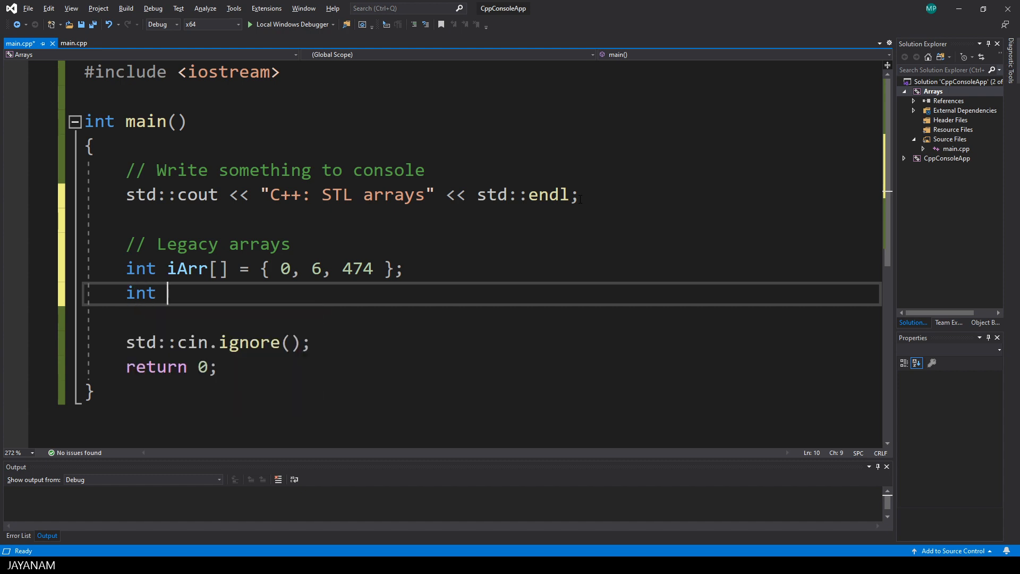
{"action": "type", "text": "size"}
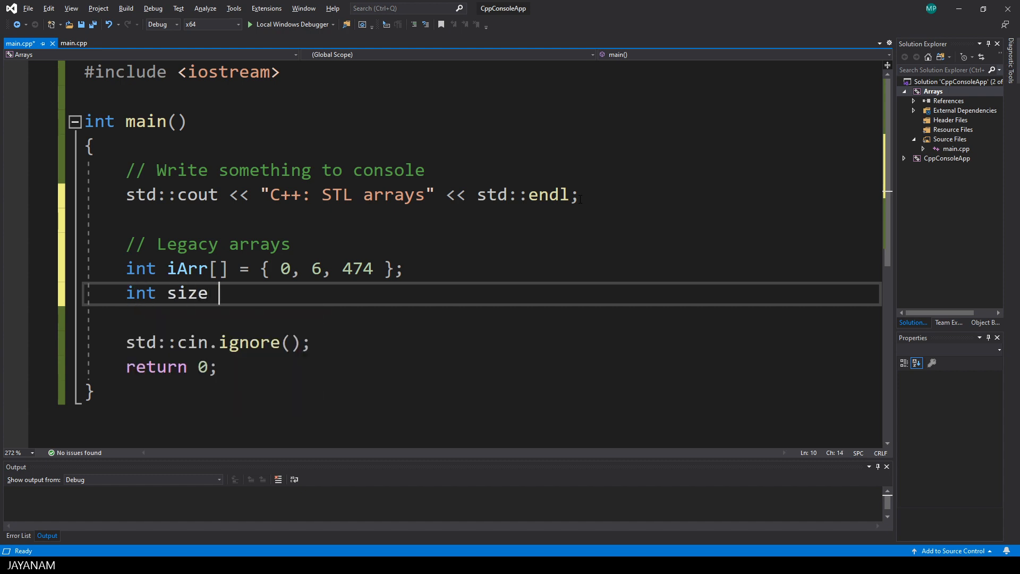
{"action": "type", "text": "= sizeof(iA"}
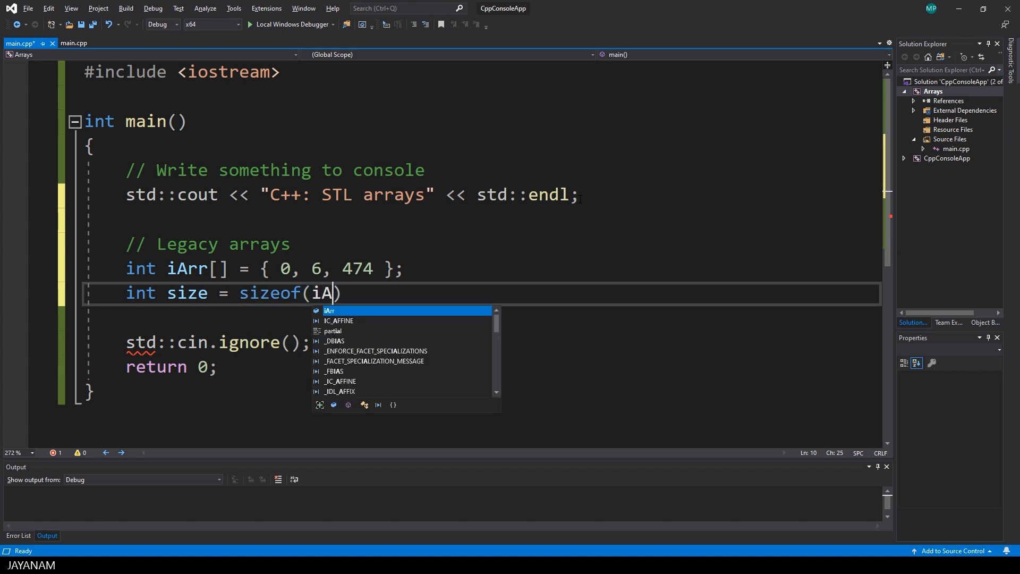
{"action": "key", "text": "Tab"}
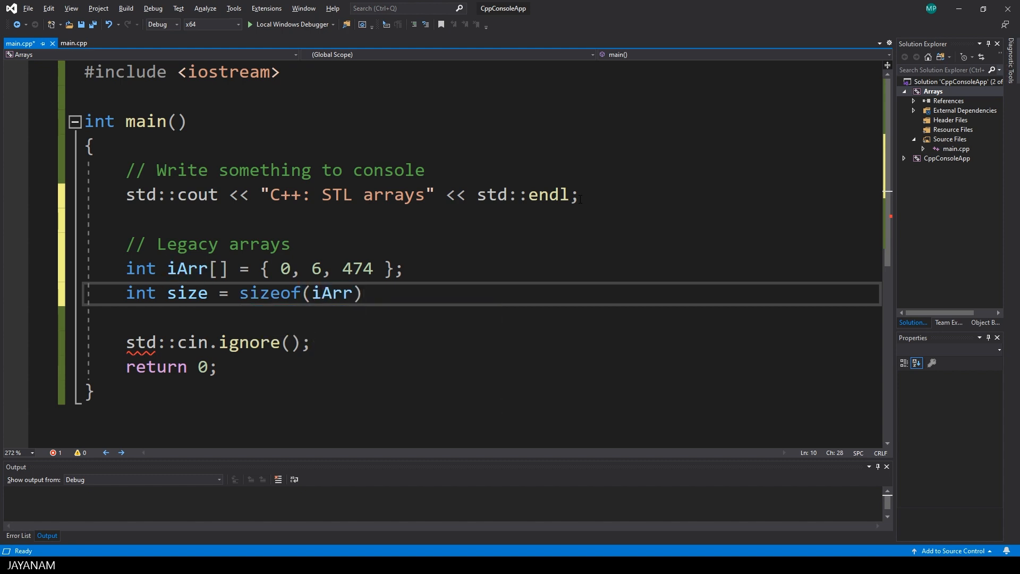
{"action": "type", "text": "/"}
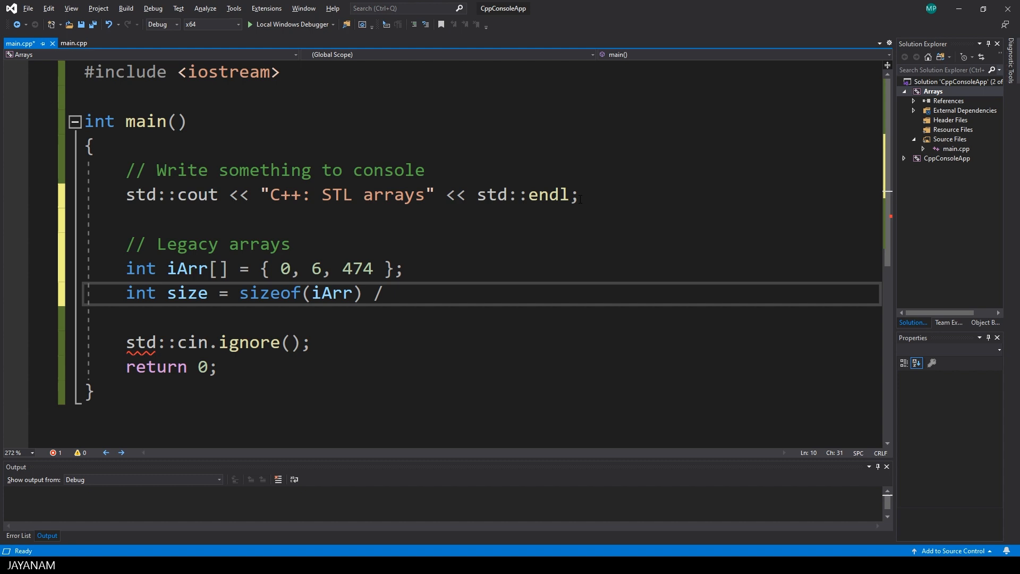
{"action": "type", "text": "size"}
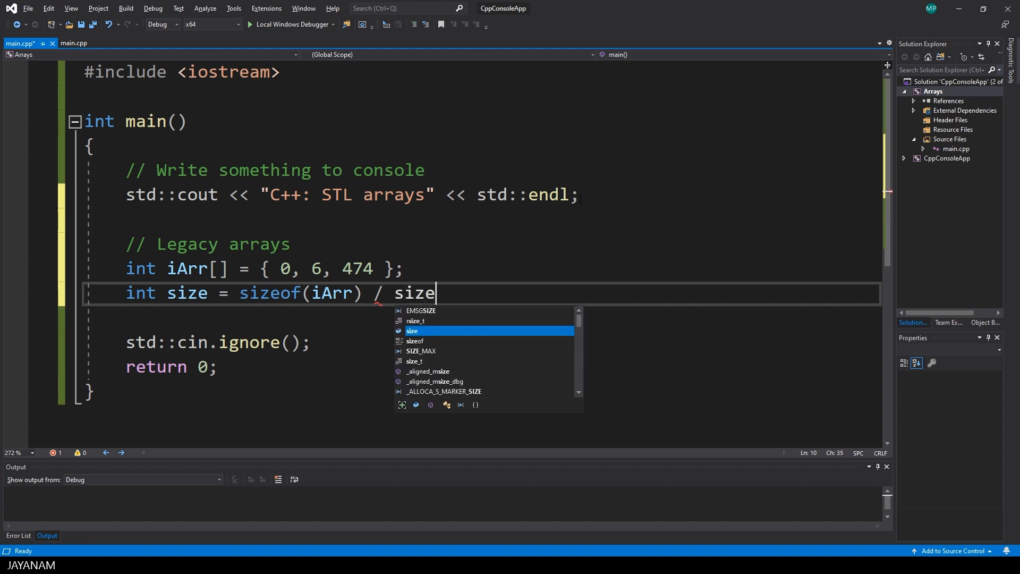
{"action": "type", "text": "of(i)"}
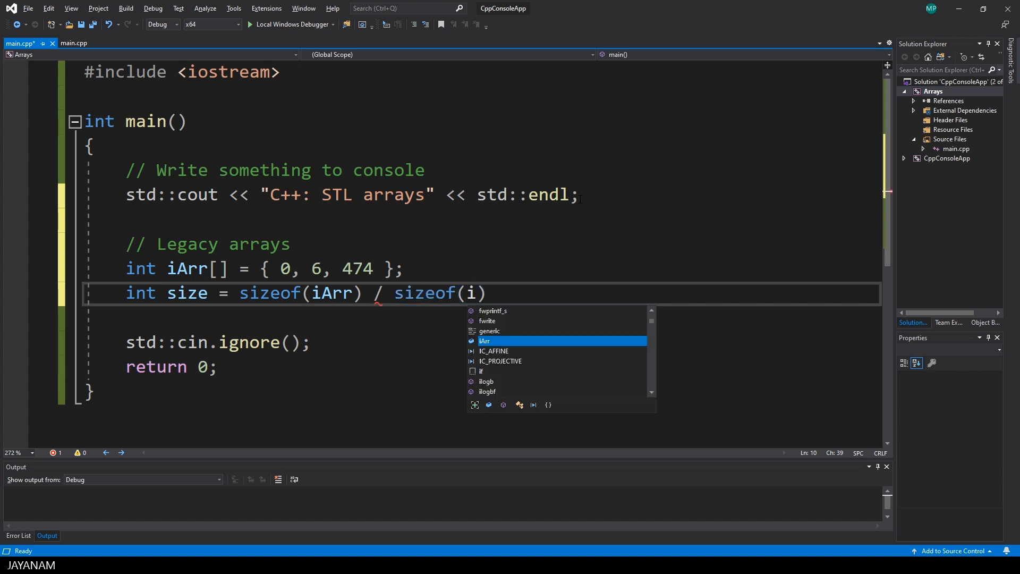
{"action": "type", "text": "Arr[]"}
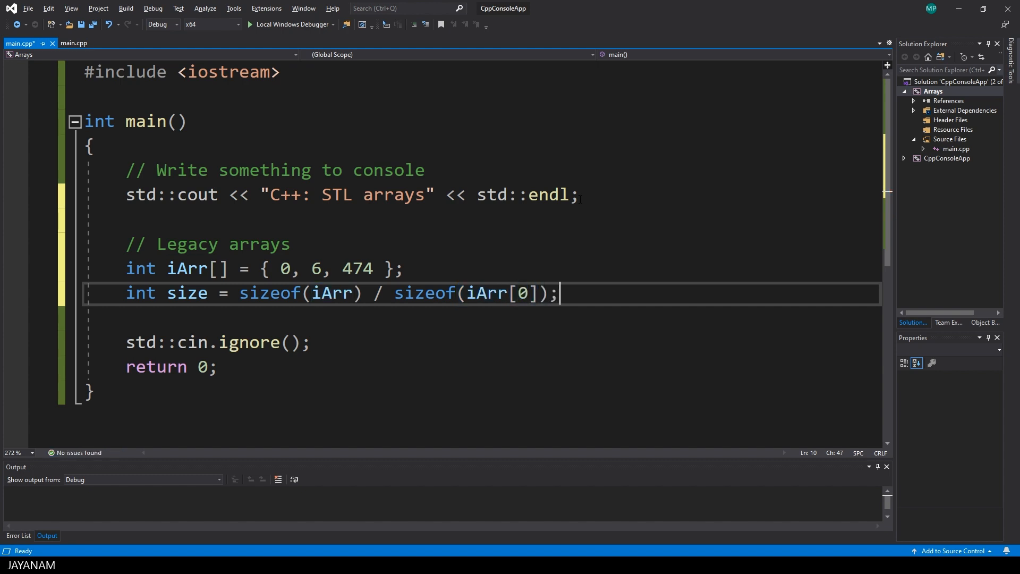
{"action": "type", "text": "for(int i=0; i<"}
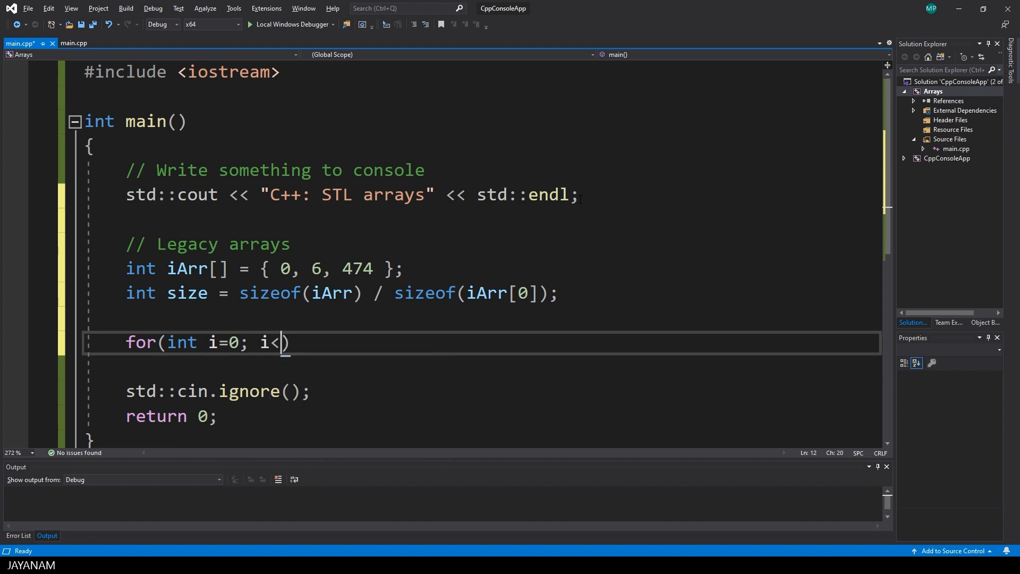
Step: Write for (int i = 0; i < size; i++) printing iArr[i] with std::cout and std::endl
{"action": "type", "text": "size; i++"}
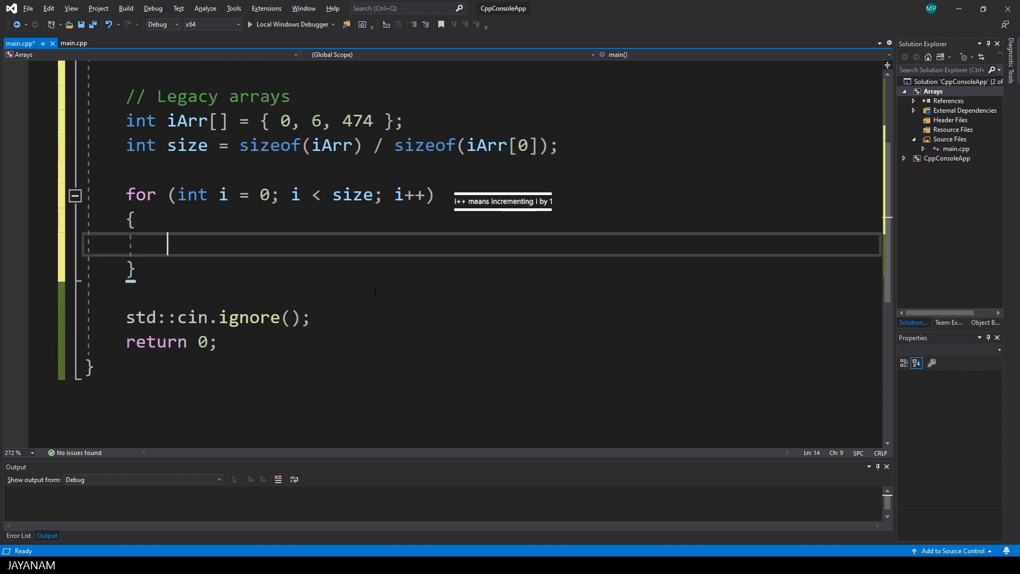
{"action": "type", "text": "std::"}
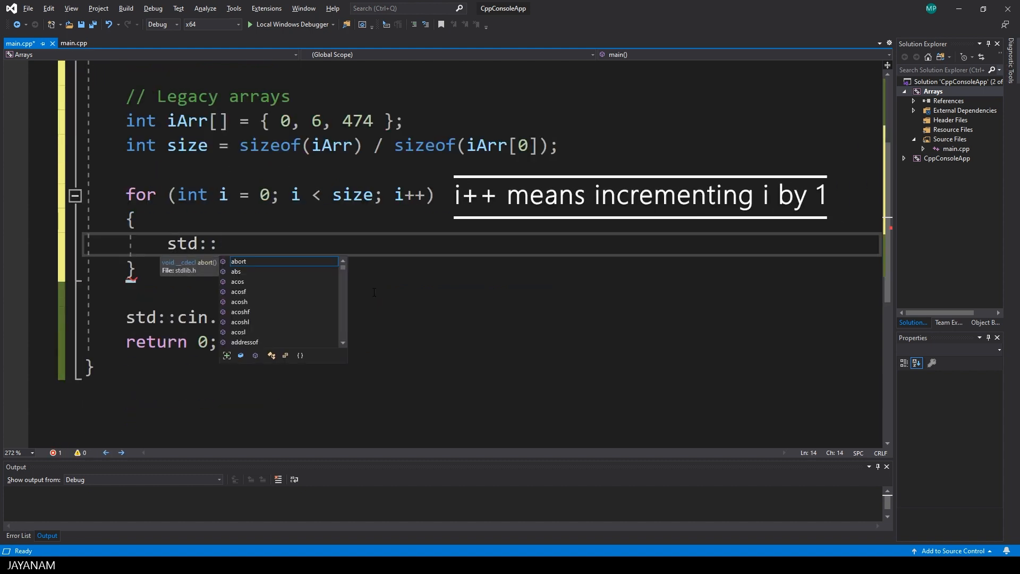
{"action": "type", "text": "cout"}
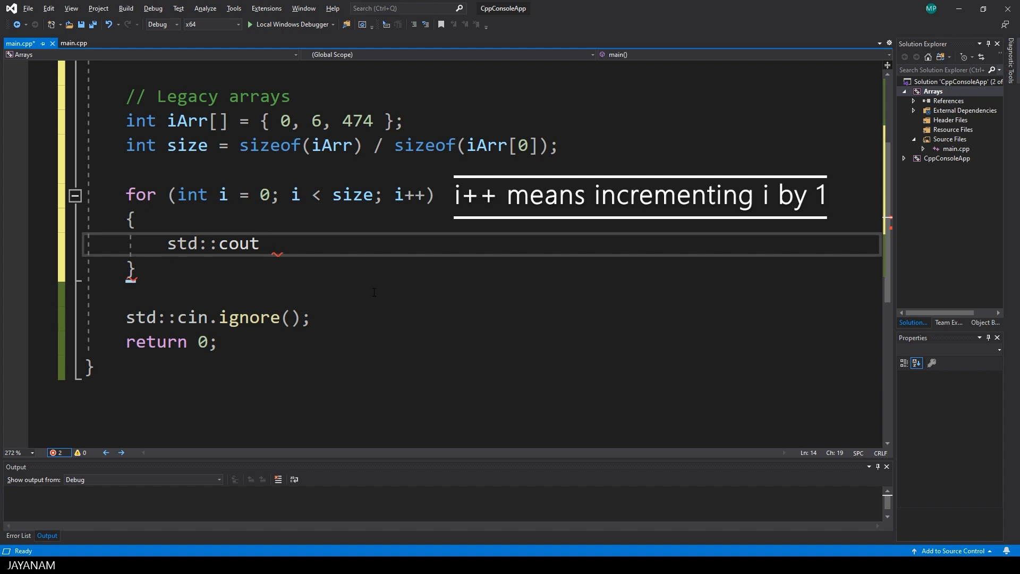
{"action": "type", "text": "<< iArr"}
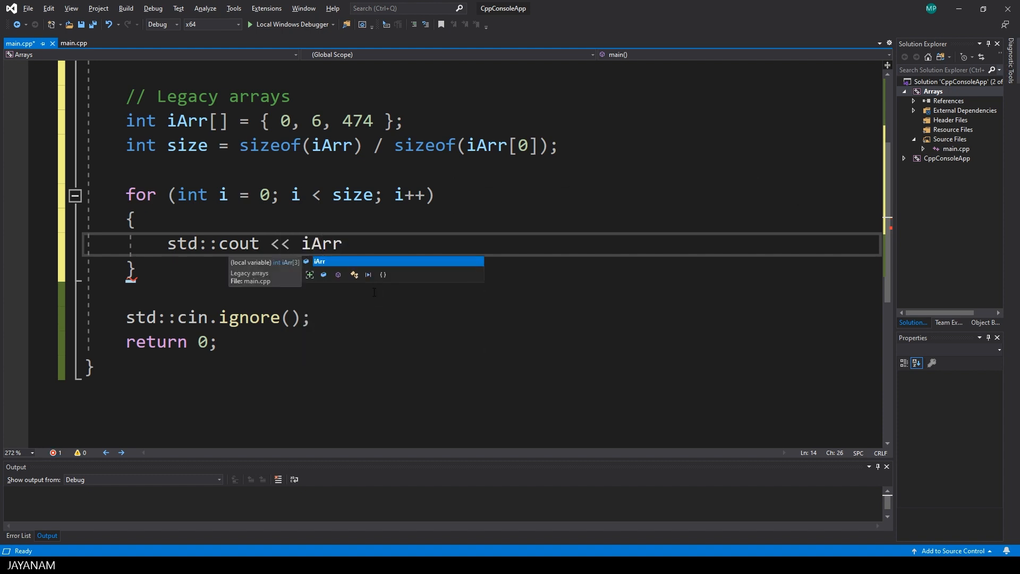
{"action": "type", "text": "[i] << std::endl;"}
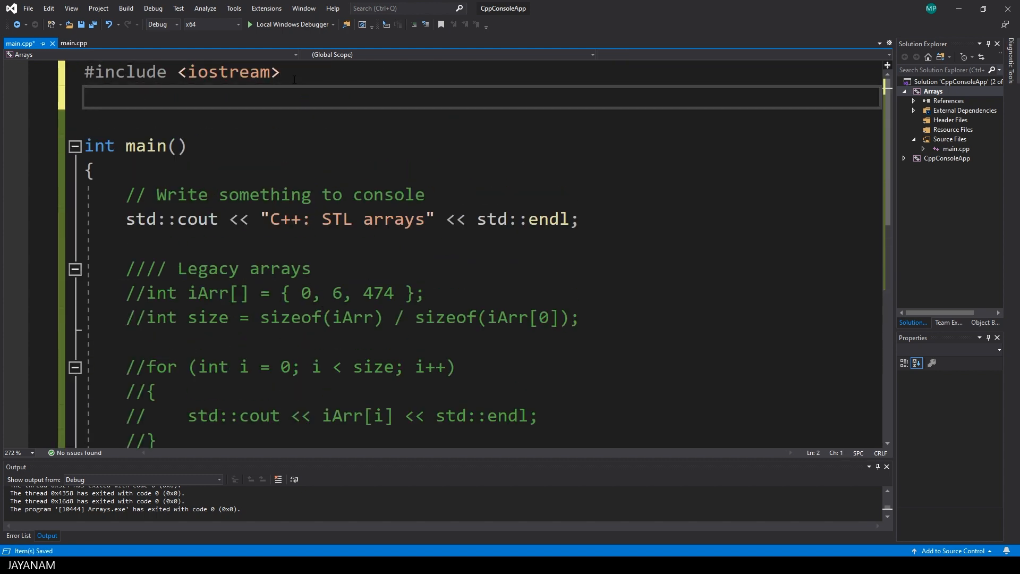
Step: Include <array> and declare std::array<int, 6> myArray in a new STL arrays section
{"action": "type", "text": "#include <a>"}
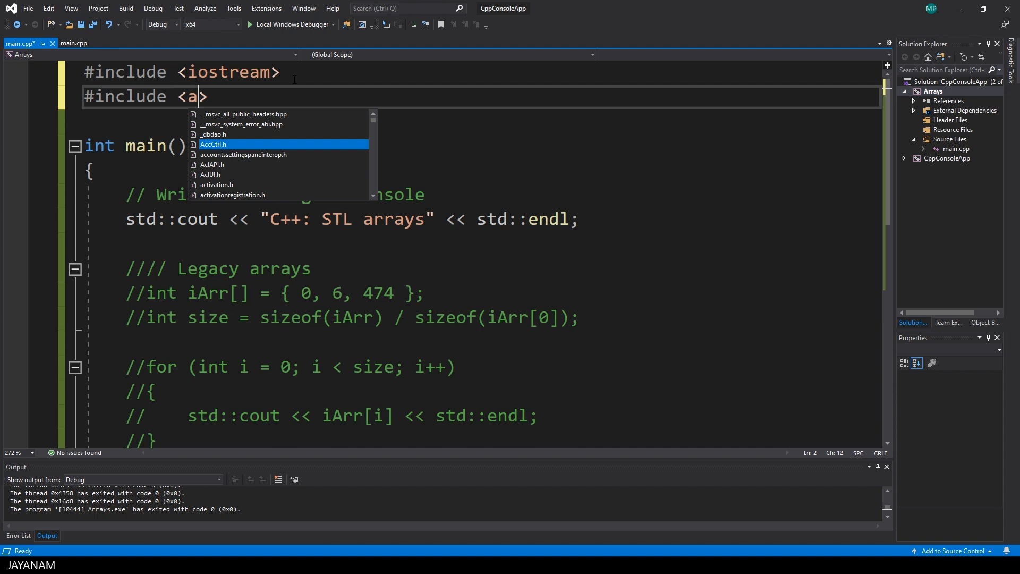
{"action": "type", "text": "rray"}
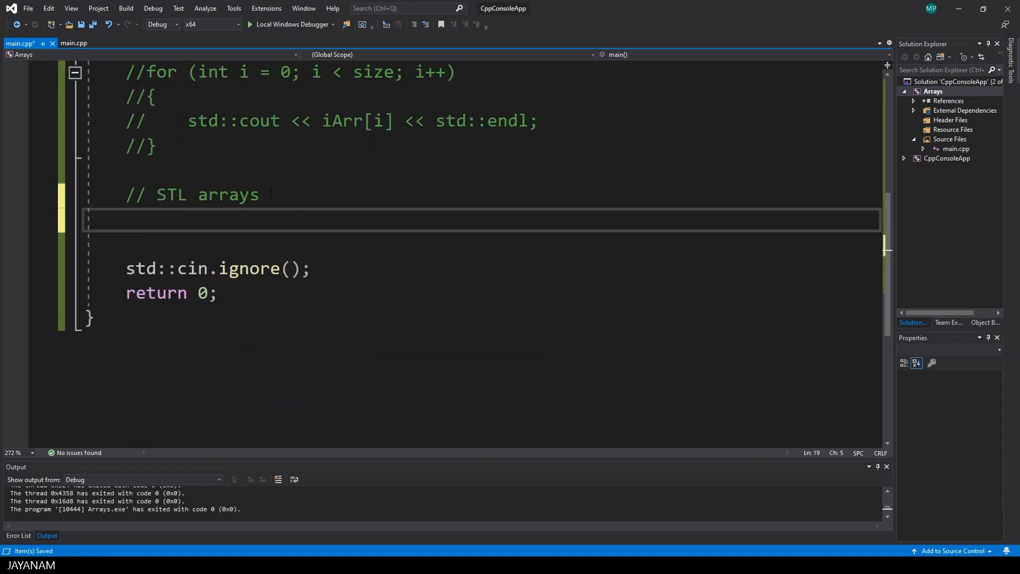
{"action": "type", "text": "std::array<int,"}
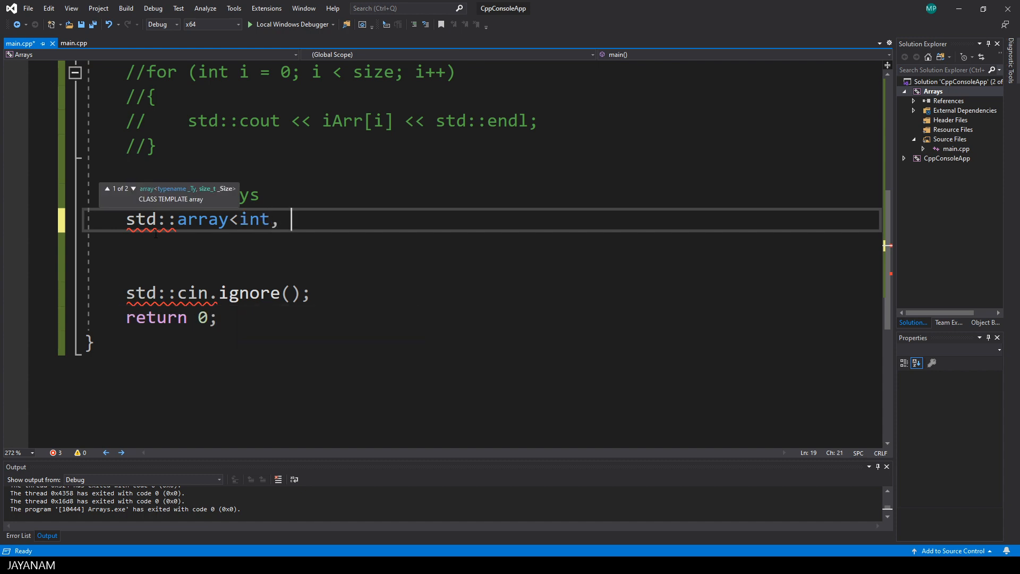
{"action": "type", "text": "6>"}
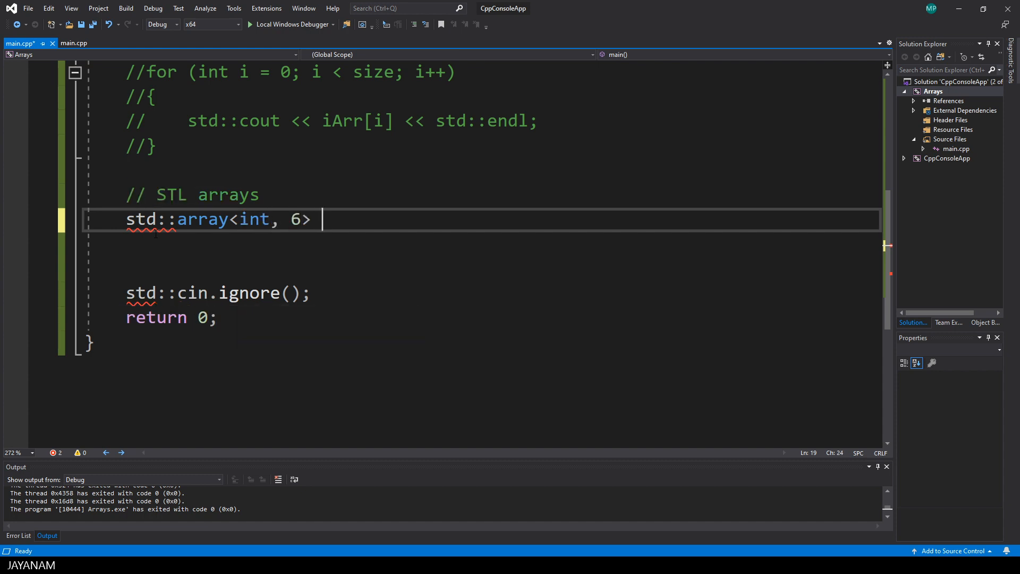
{"action": "type", "text": "myArray"}
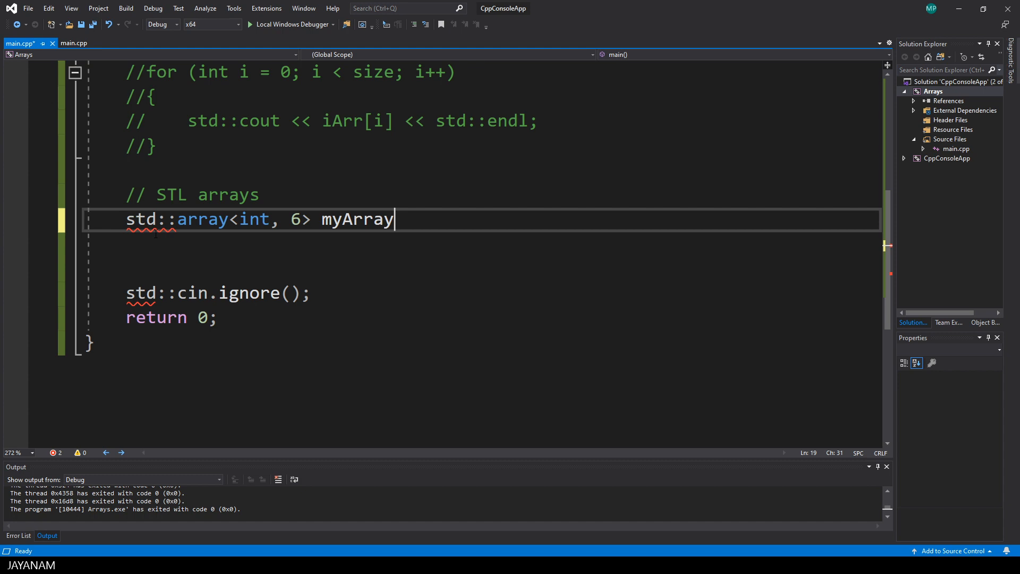
Step: Initialise myArray with { 99, 5, 33, 336, 455, 64655, 3, 55 }
{"action": "double_click", "coordinate": [356, 219]}
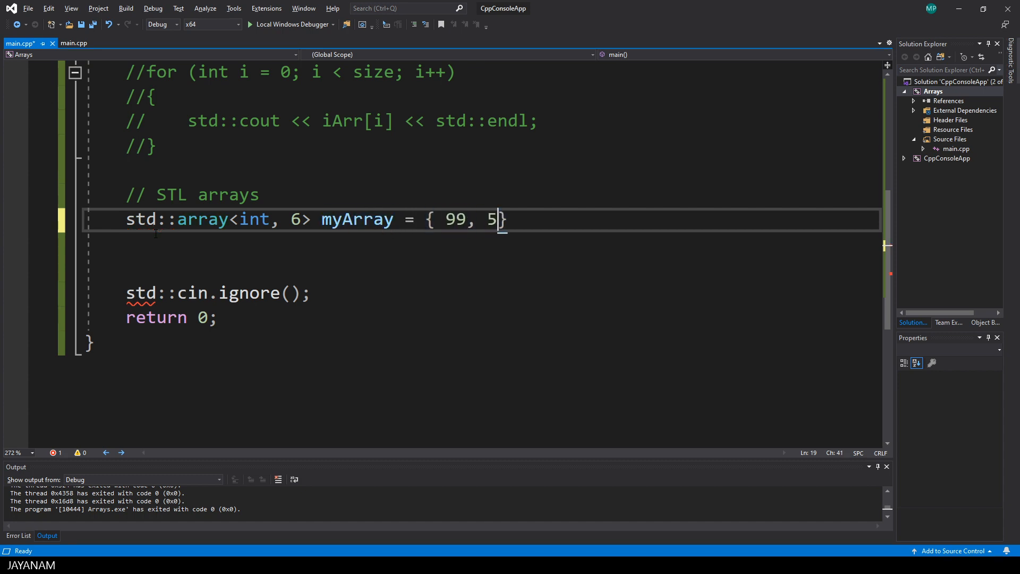
{"action": "type", "text": ", 33, 336, 455,"}
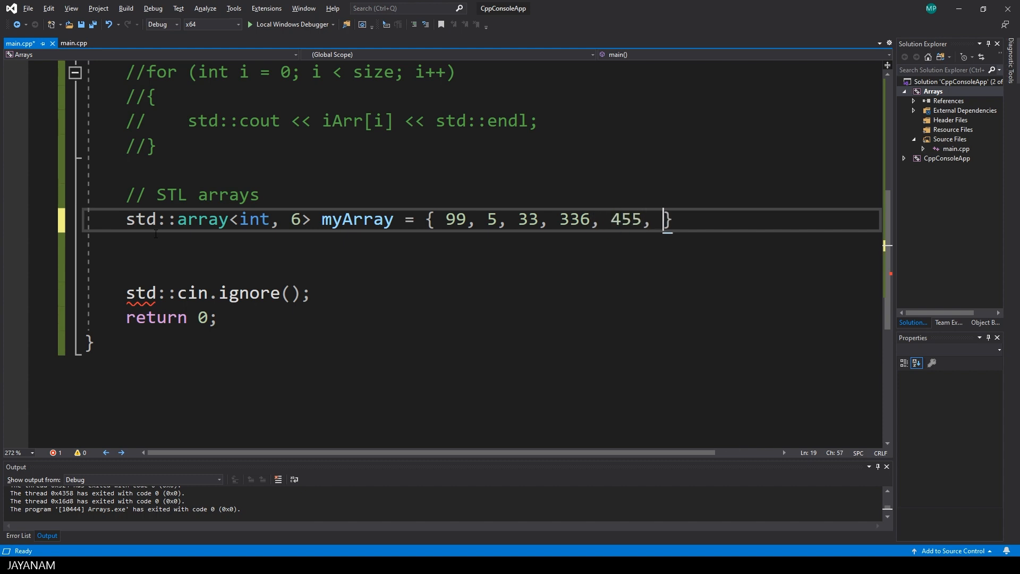
{"action": "type", "text": "64655, 3, 5"}
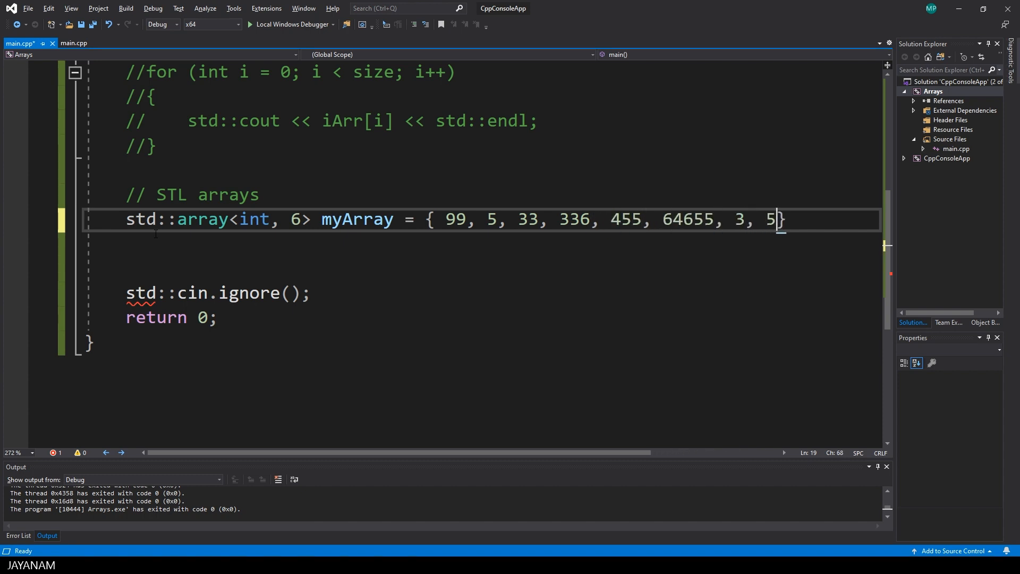
{"action": "type", "text": "5"}
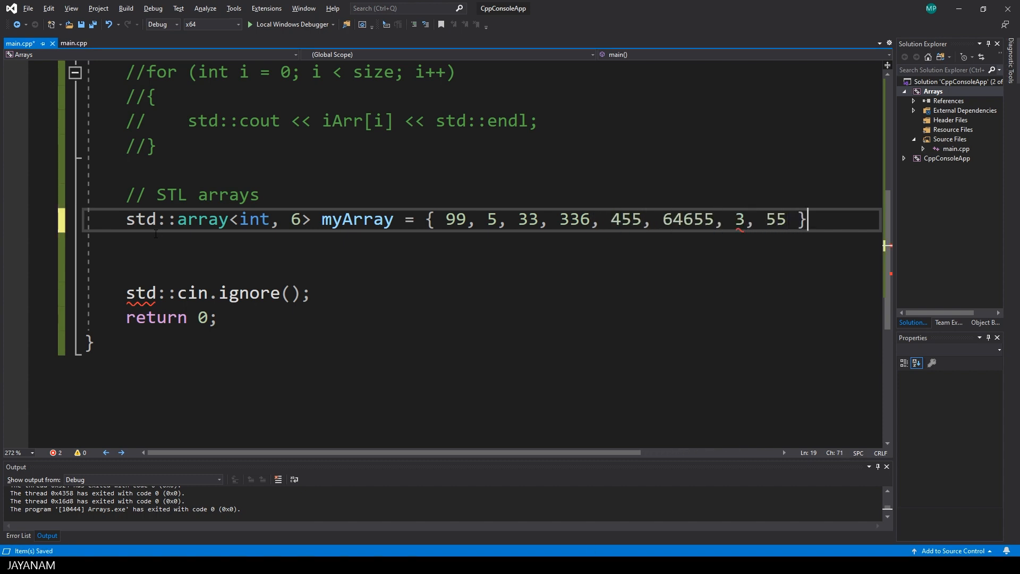
Step: Terminate the declaration and change the array size from 6 to 8 before dropping the template arguments
{"action": "type", "text": ";"}
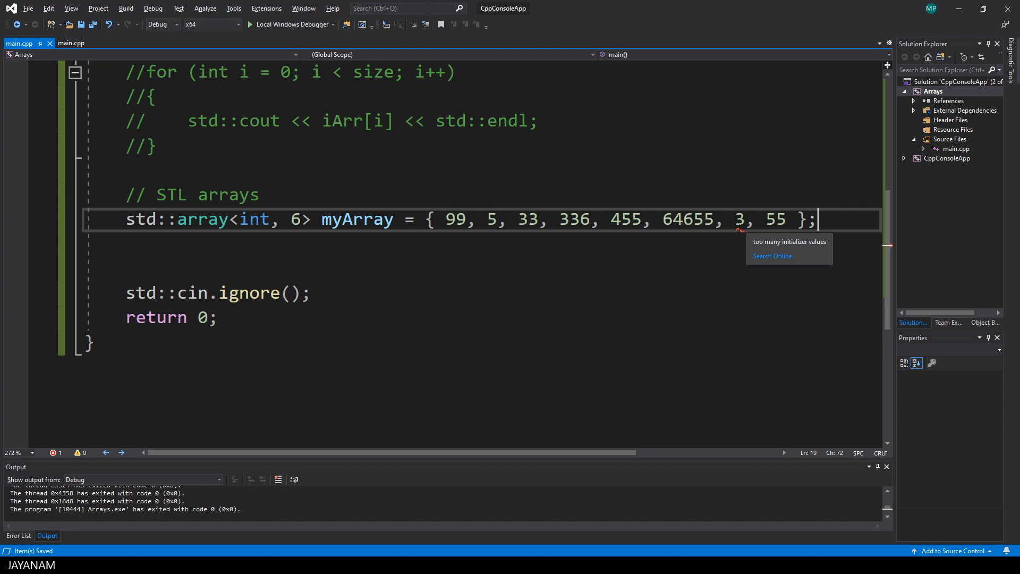
{"action": "double_click", "coordinate": [295, 219]}
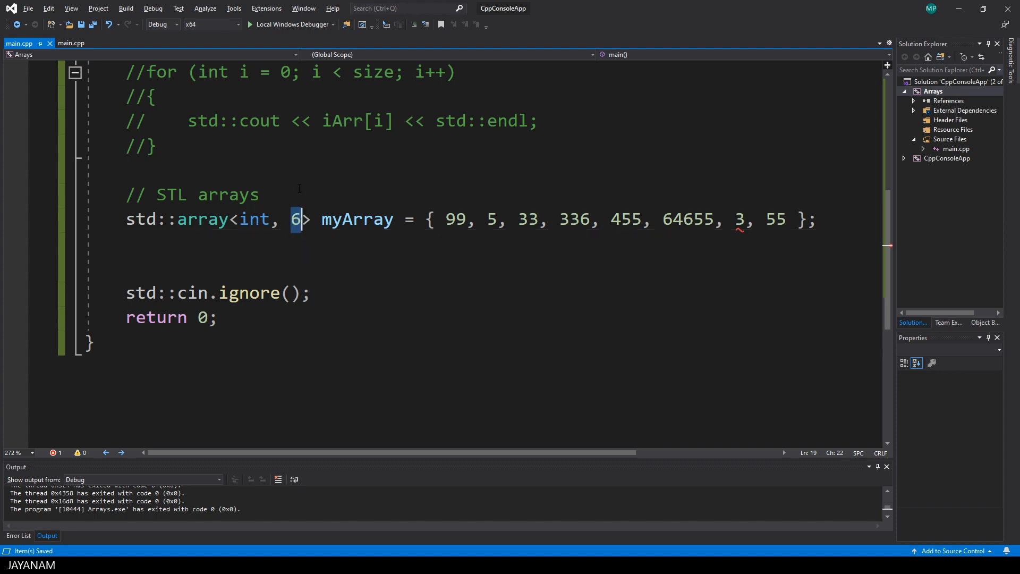
{"action": "type", "text": "8"}
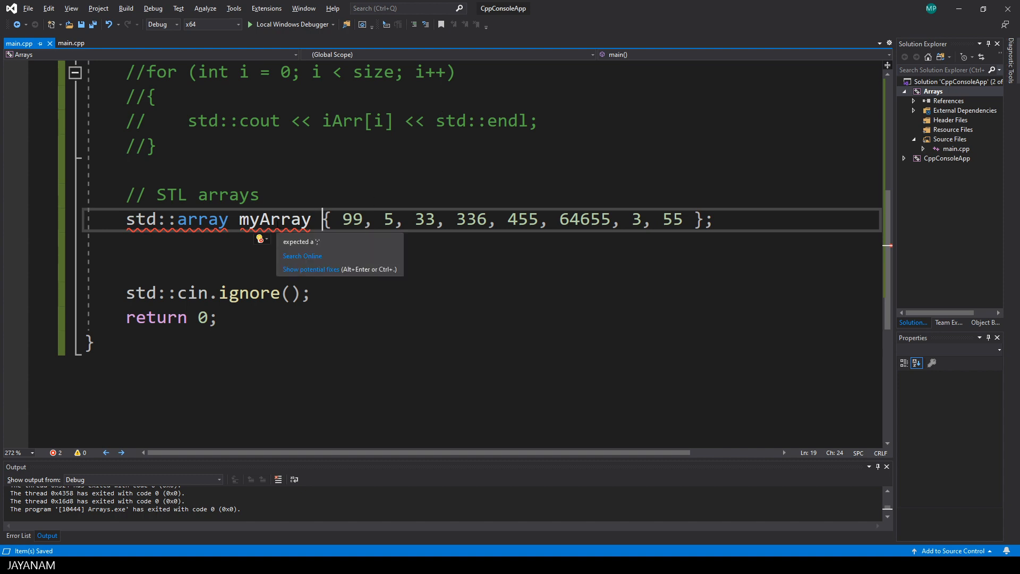
Step: Set the Arrays project's C/C++ Language Standard to ISO C++17 in its property pages
{"action": "right_click", "coordinate": [932, 91]}
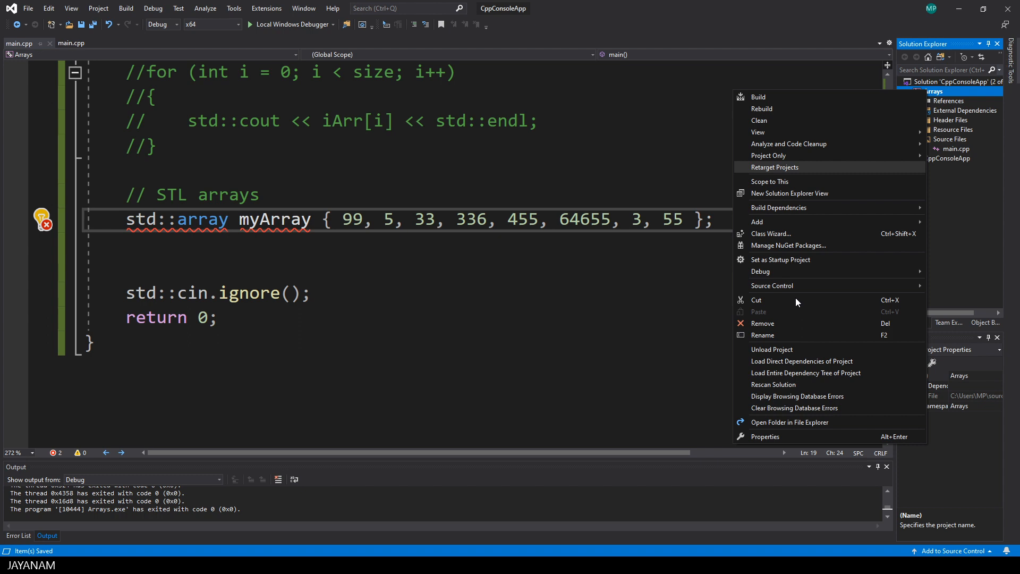
{"action": "left_click", "coordinate": [764, 436]}
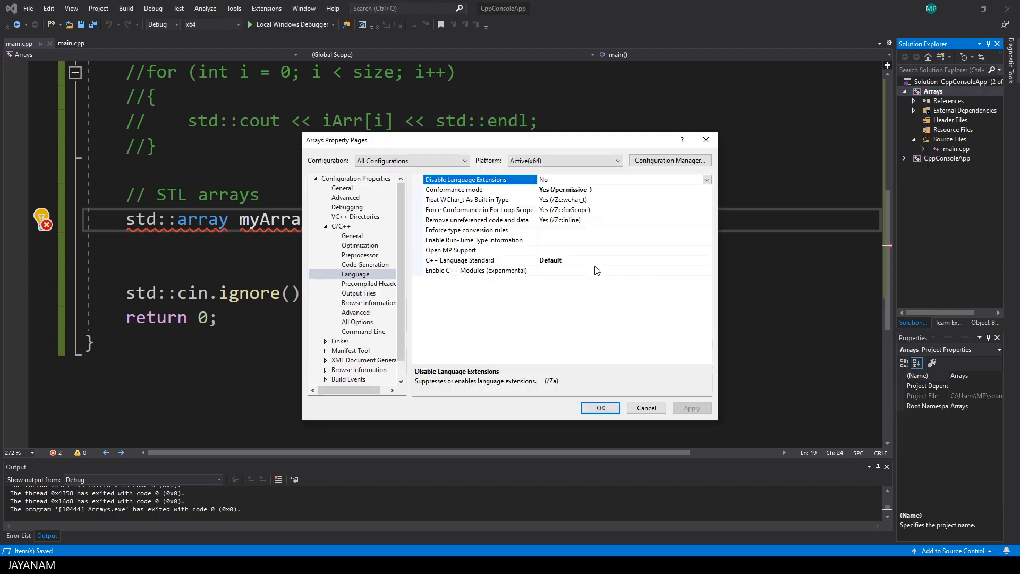
{"action": "left_click", "coordinate": [341, 226]}
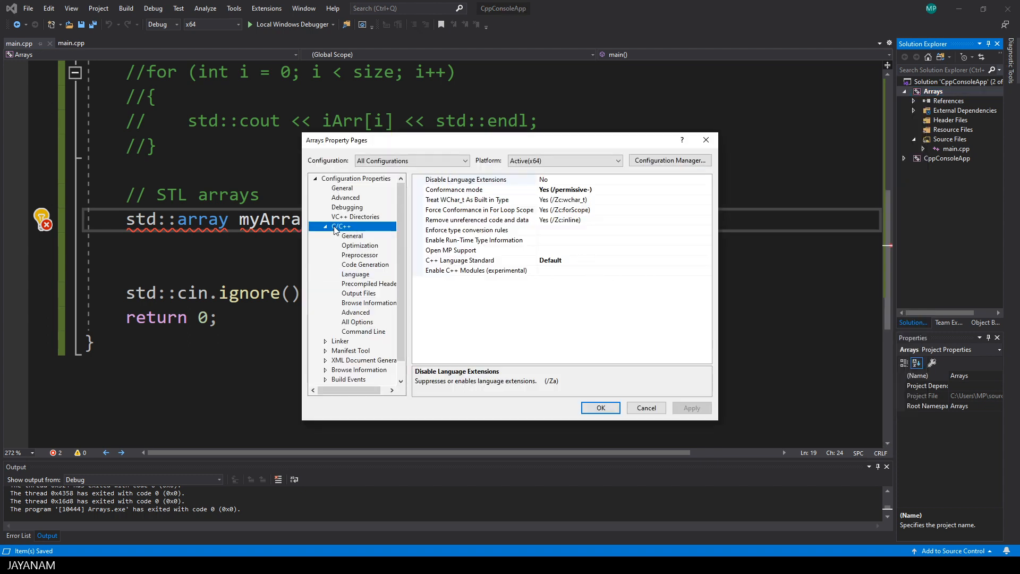
{"action": "left_click", "coordinate": [356, 274]}
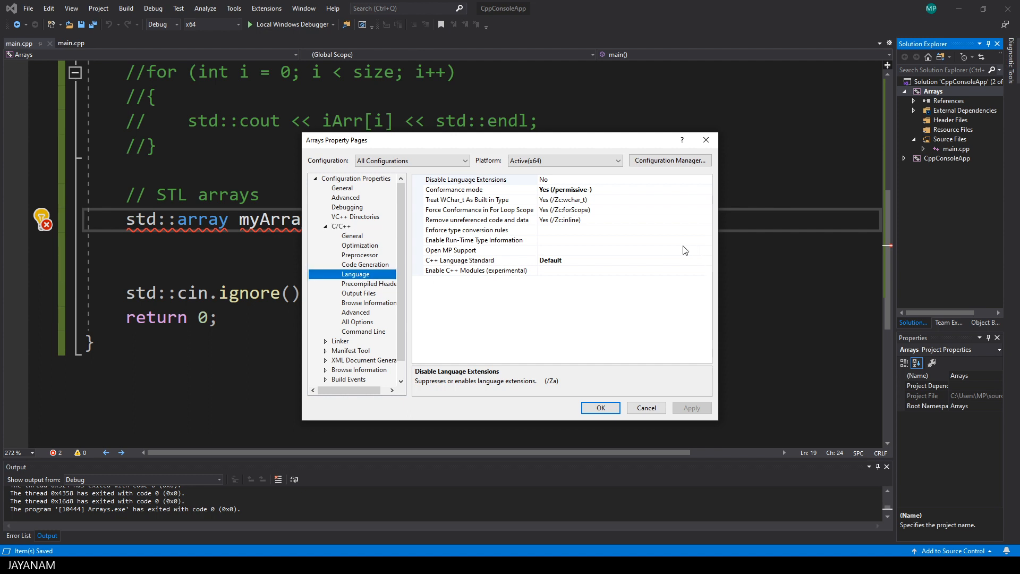
{"action": "left_click", "coordinate": [706, 260]}
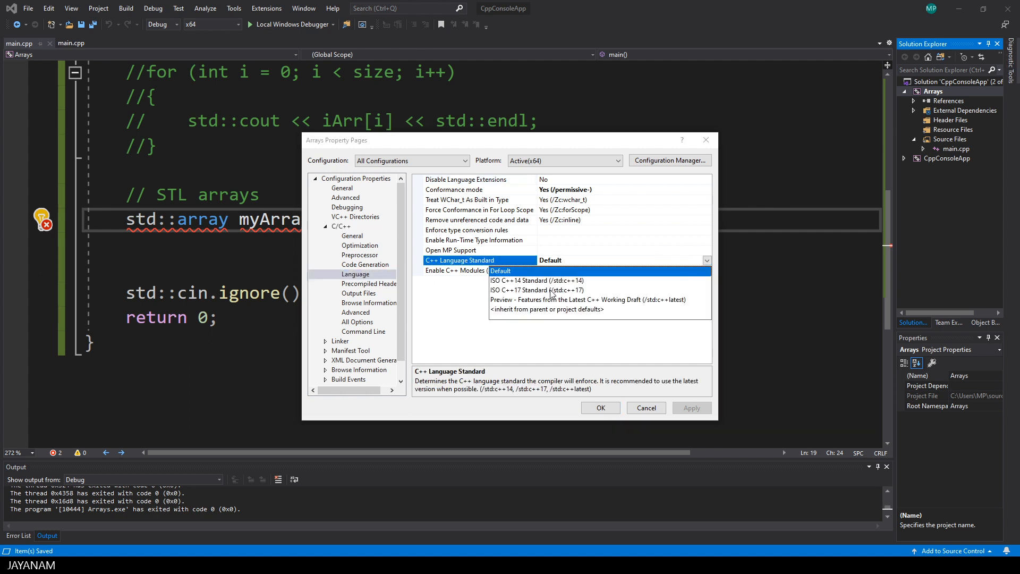
{"action": "left_click", "coordinate": [645, 407]}
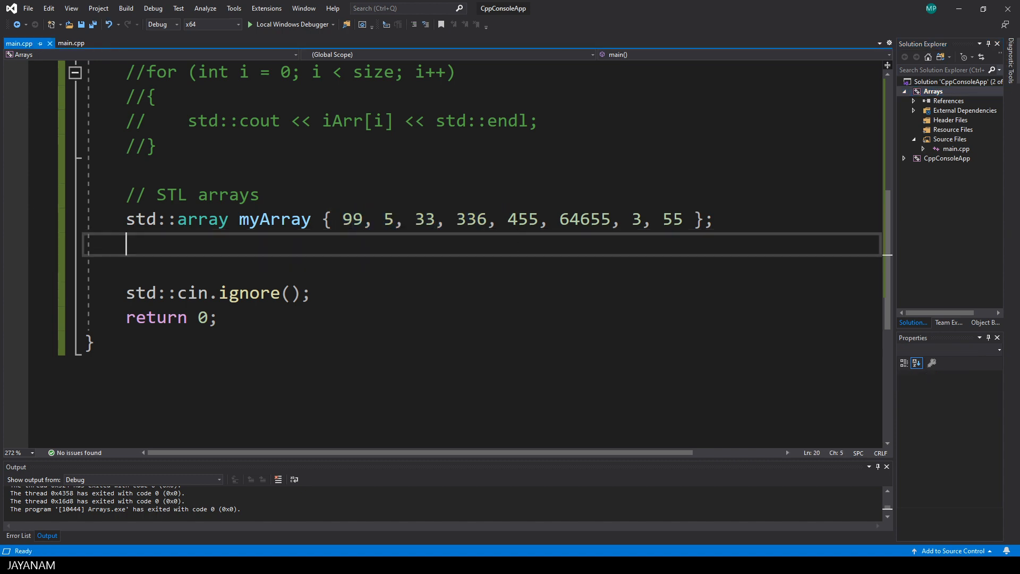
Step: Change 455 to 455.6556, save, build the Arrays project and view the resulting build errors
{"action": "type", "text": ".6556"}
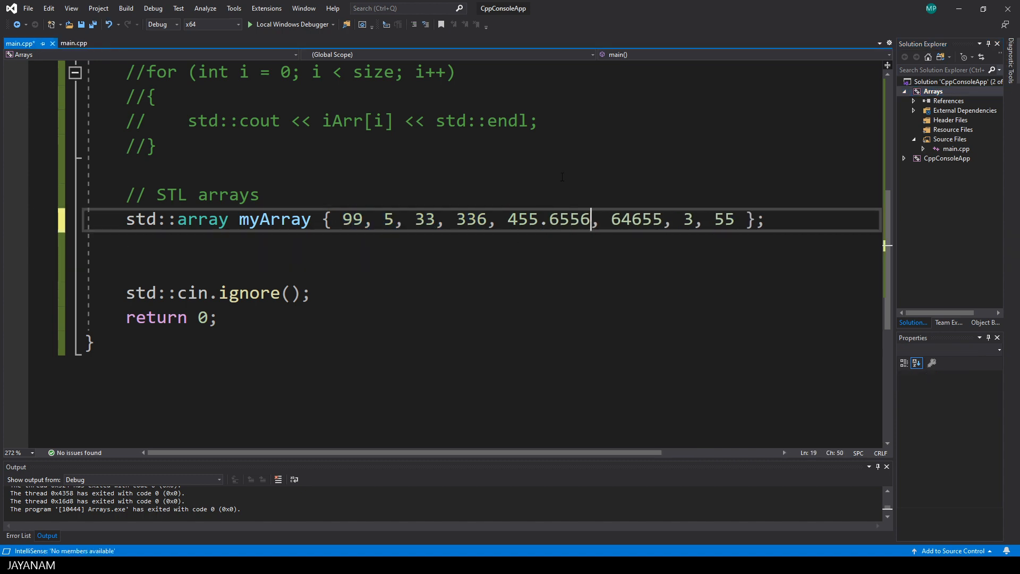
{"action": "key", "text": "ctrl+s"}
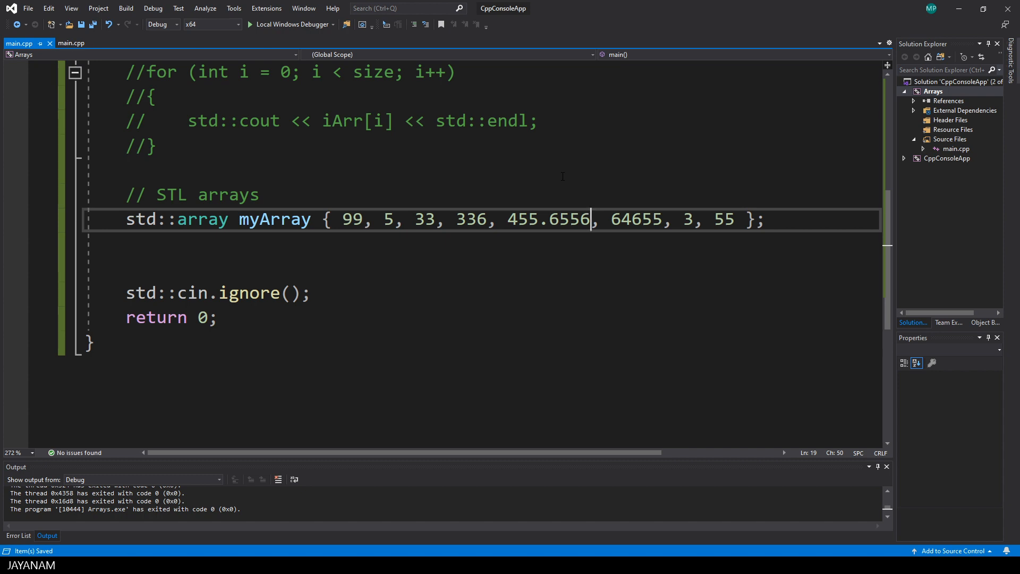
{"action": "right_click", "coordinate": [932, 91]}
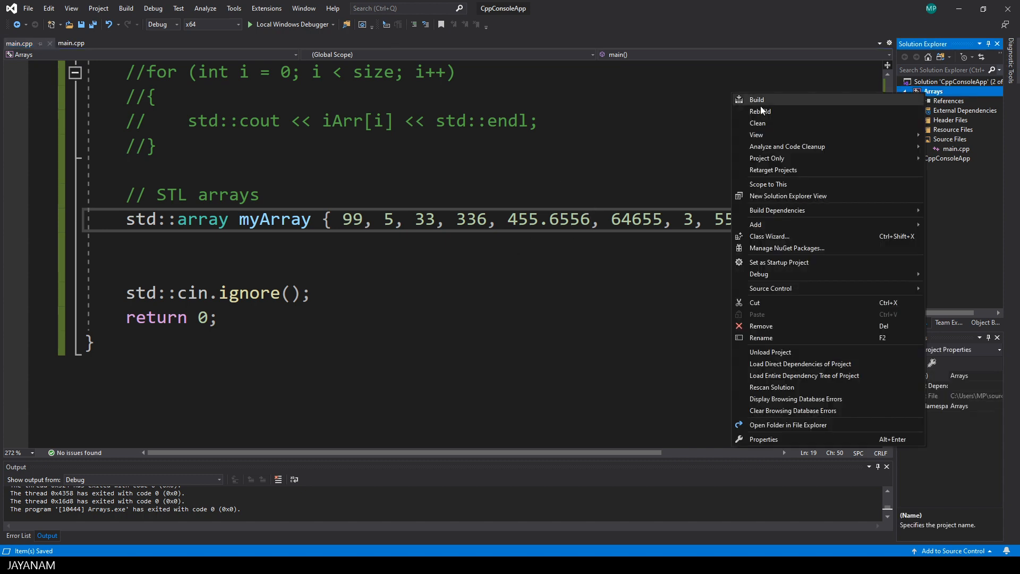
{"action": "left_click", "coordinate": [756, 99]}
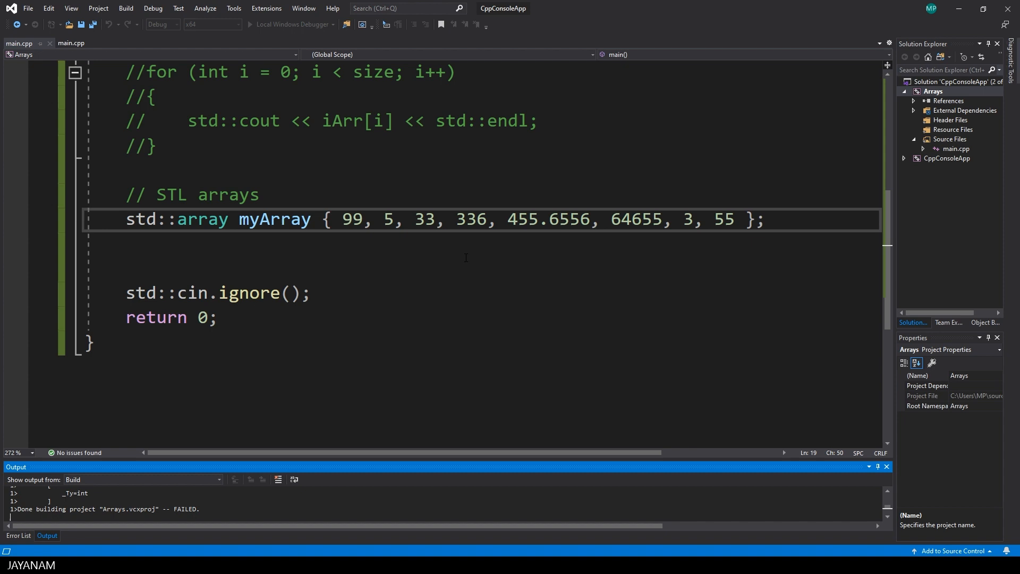
{"action": "left_click", "coordinate": [18, 535]}
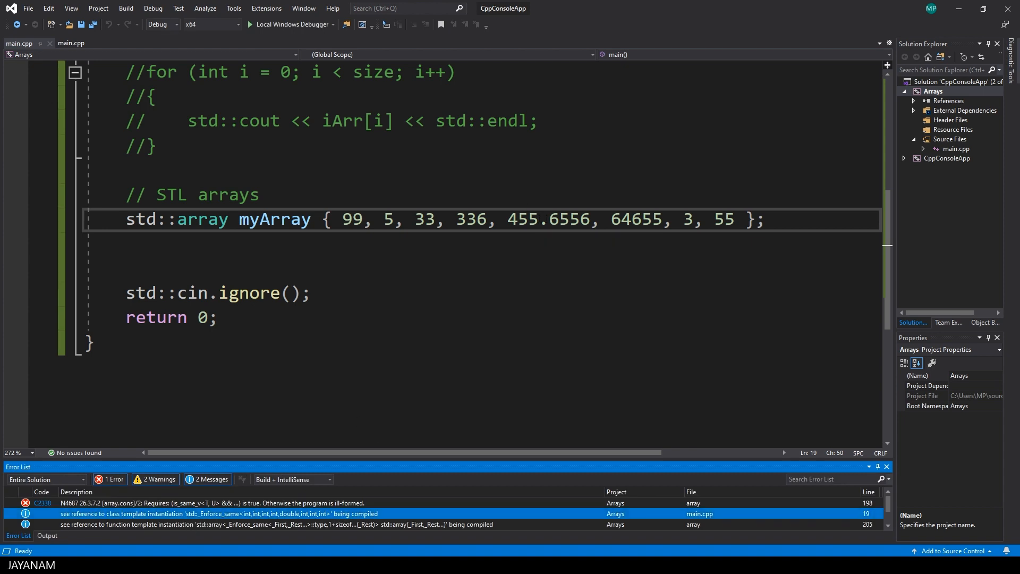
Step: Rebuild the project successfully after restoring 455, then start a for loop
{"action": "right_click", "coordinate": [932, 91]}
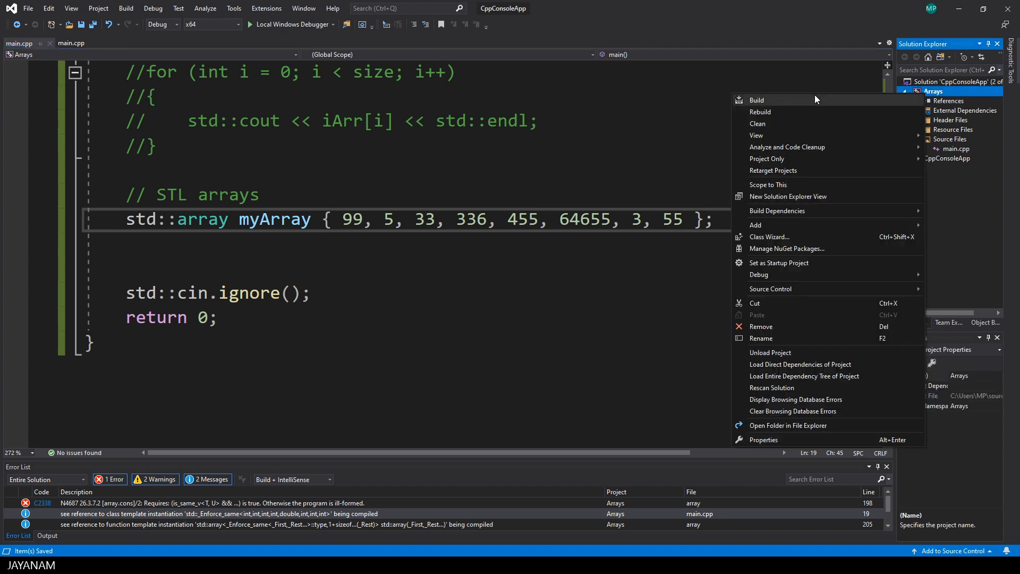
{"action": "left_click", "coordinate": [756, 99]}
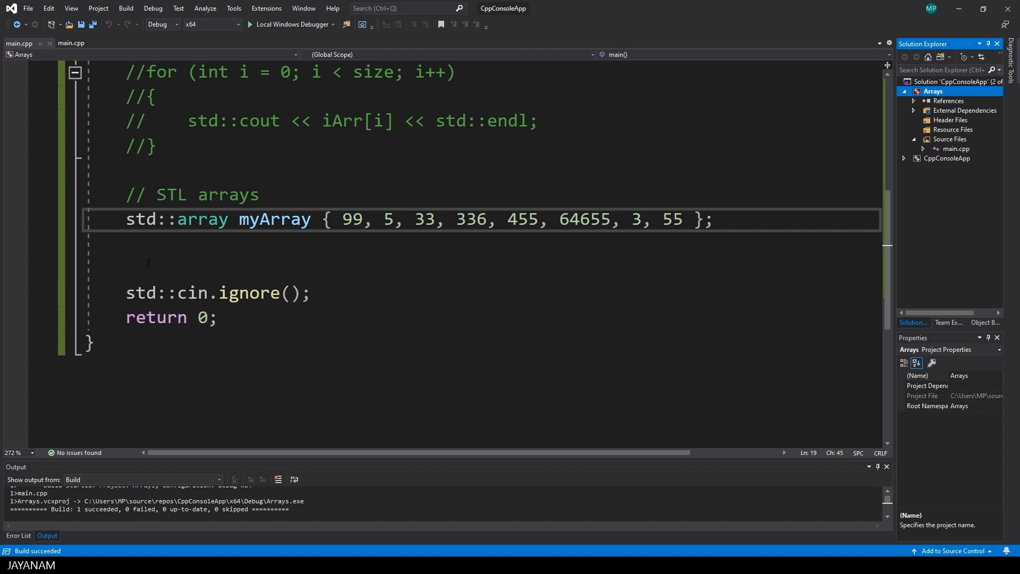
{"action": "type", "text": "for ("}
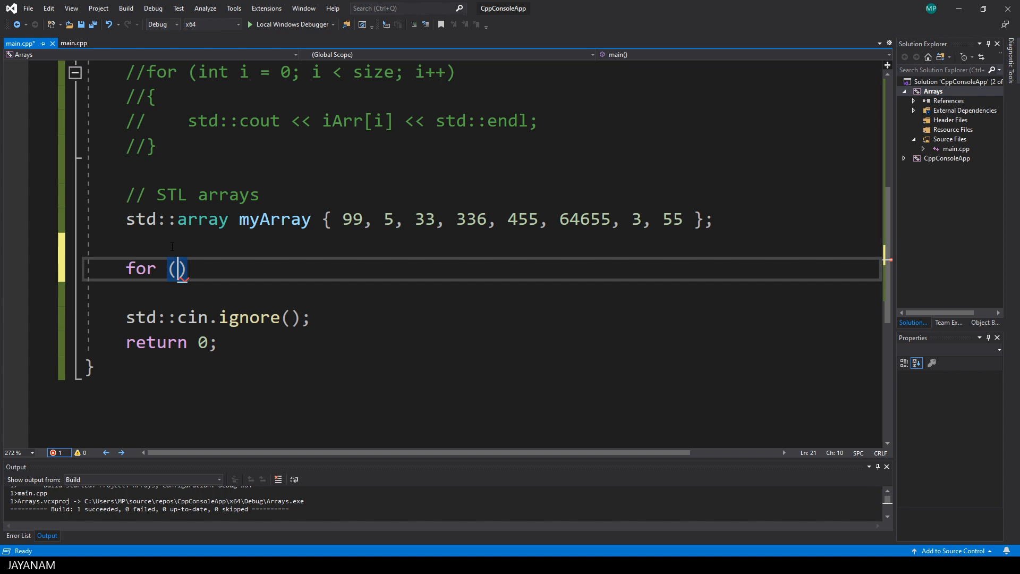
Step: Write for (int x : myArray) printing x with std::cout and std::endl, then run the program
{"action": "type", "text": "int x"}
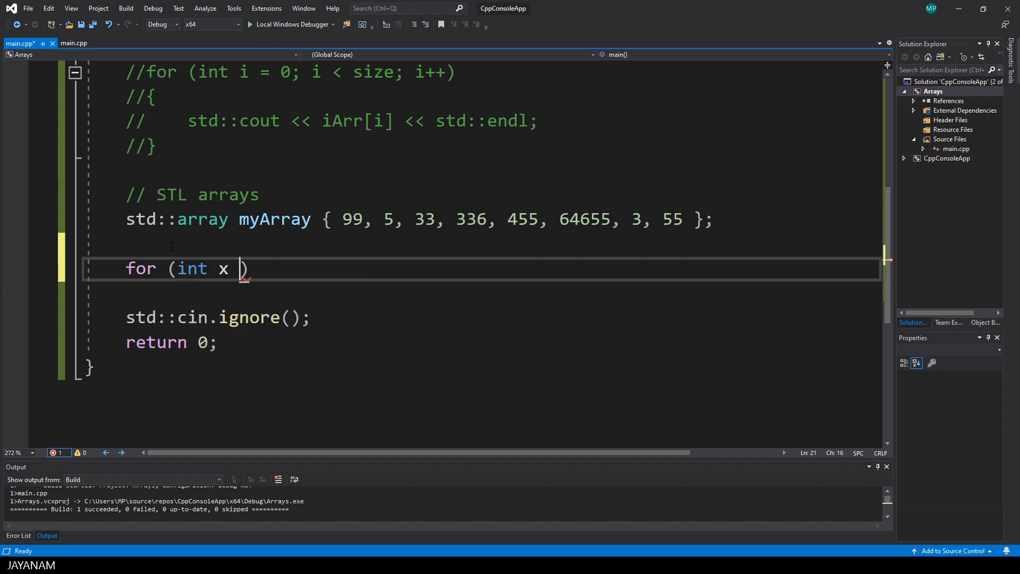
{"action": "type", "text": ": myArray"}
{"action": "type", "text": "{"}
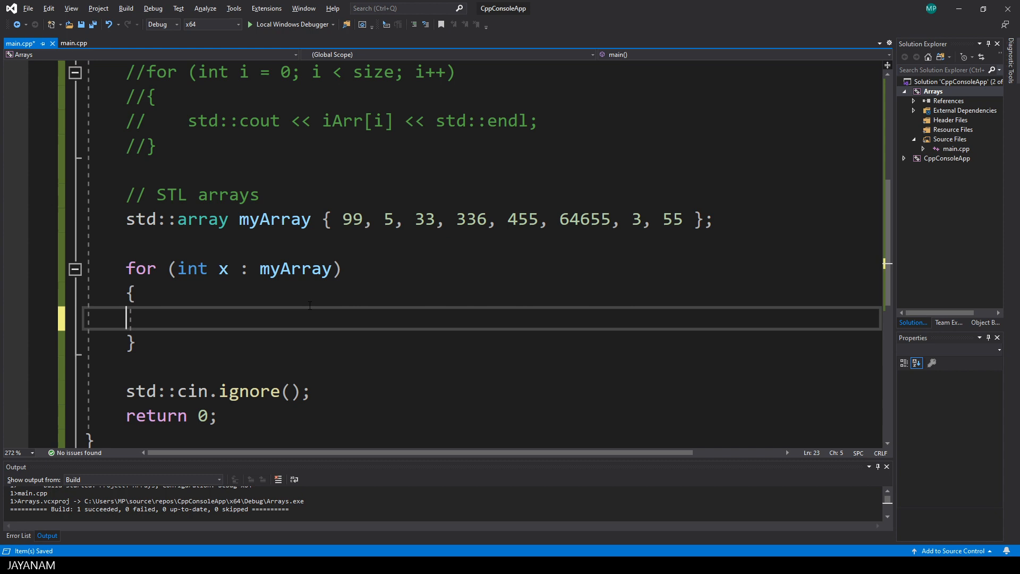
{"action": "type", "text": "std"}
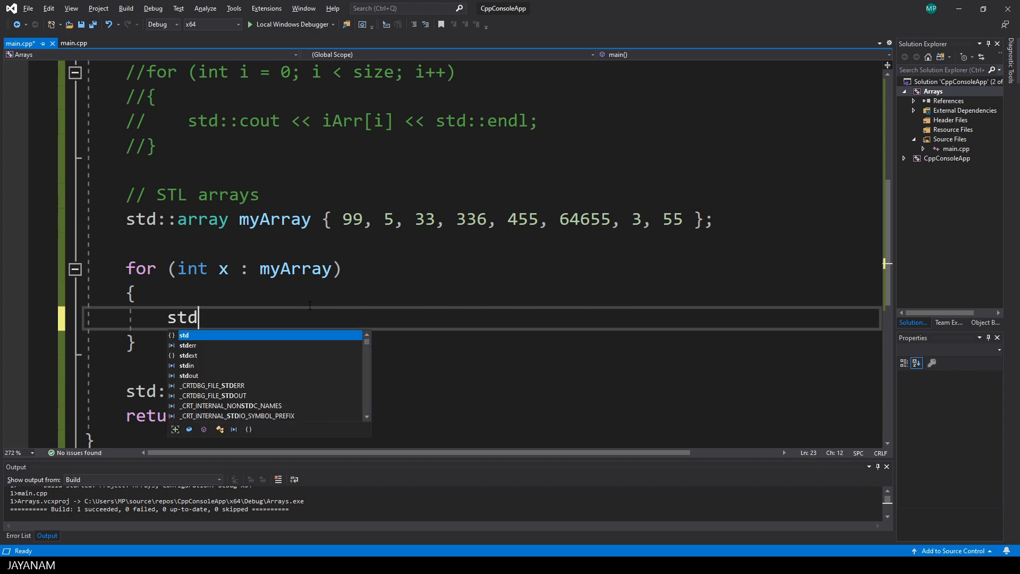
{"action": "type", "text": "::"}
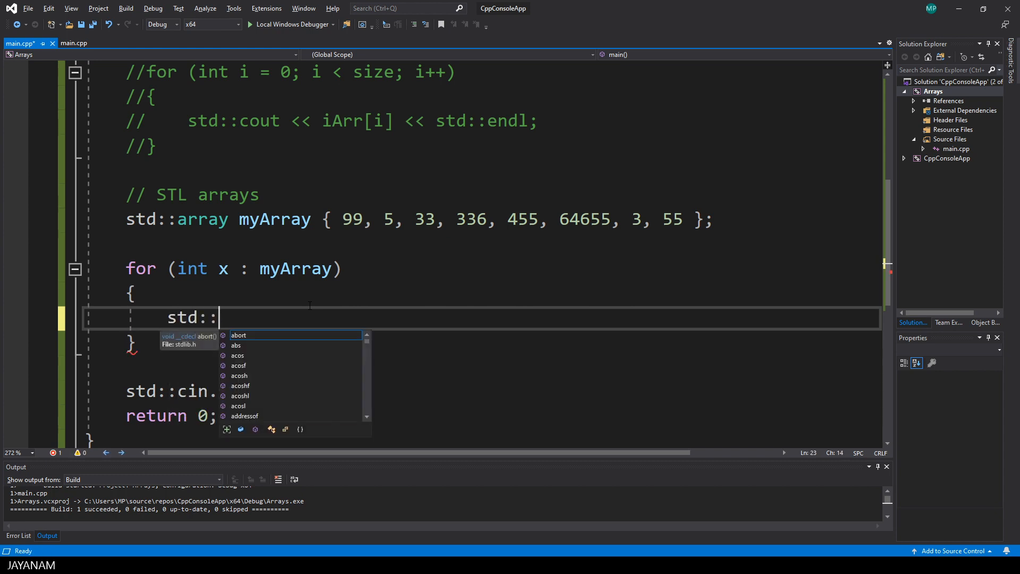
{"action": "type", "text": "cout"}
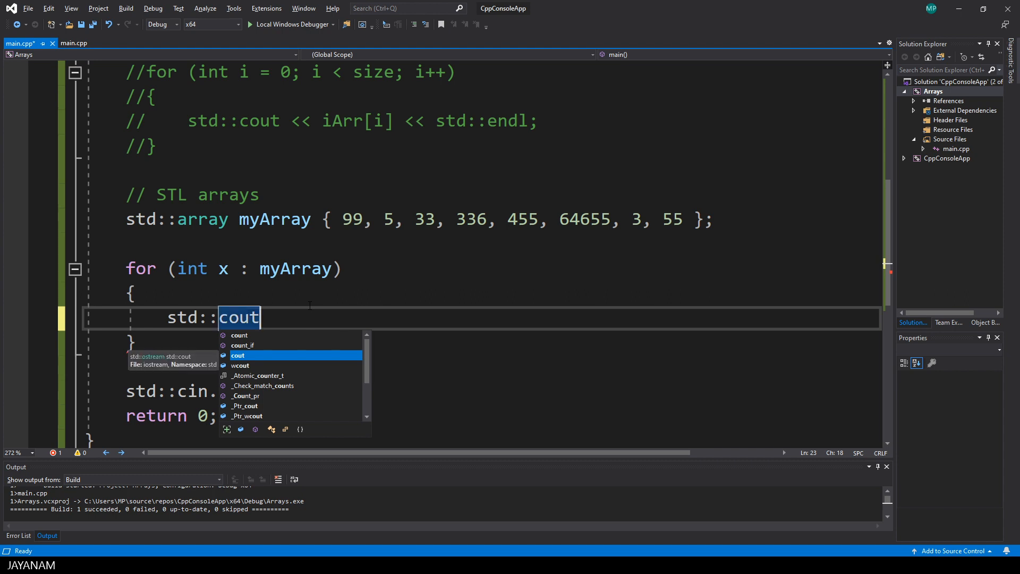
{"action": "type", "text": "<<"}
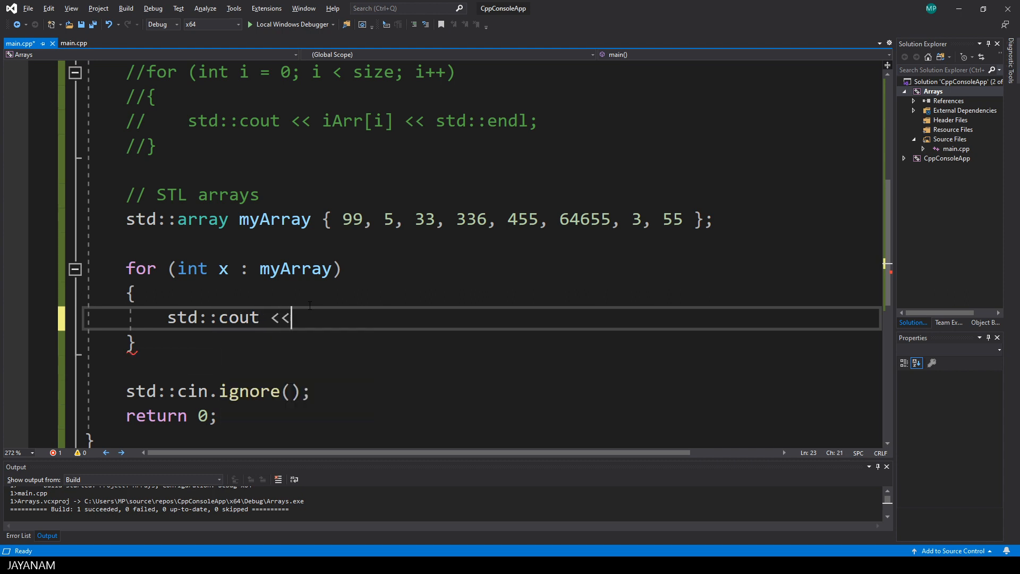
{"action": "type", "text": "x << std::"}
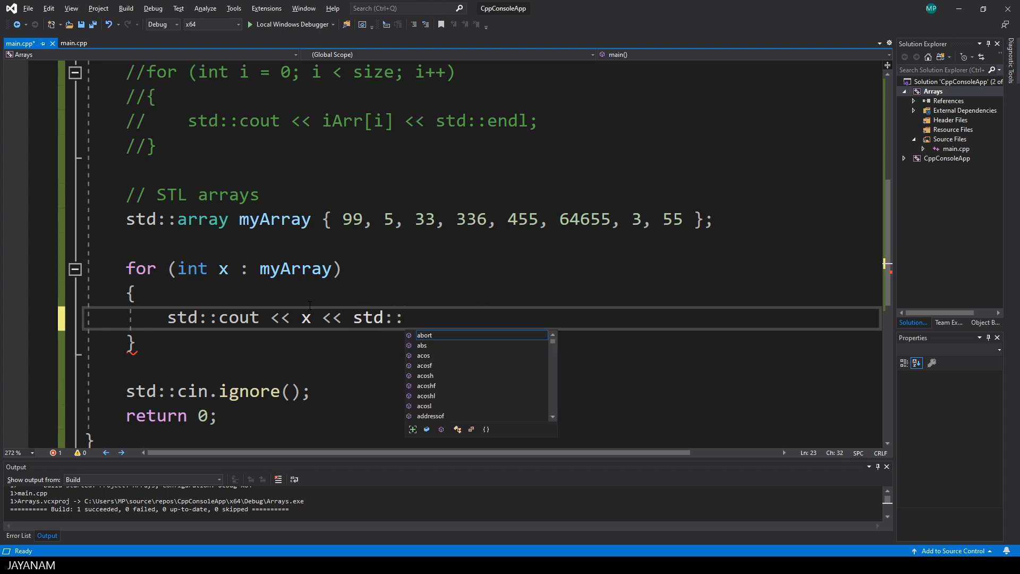
{"action": "type", "text": "endl;"}
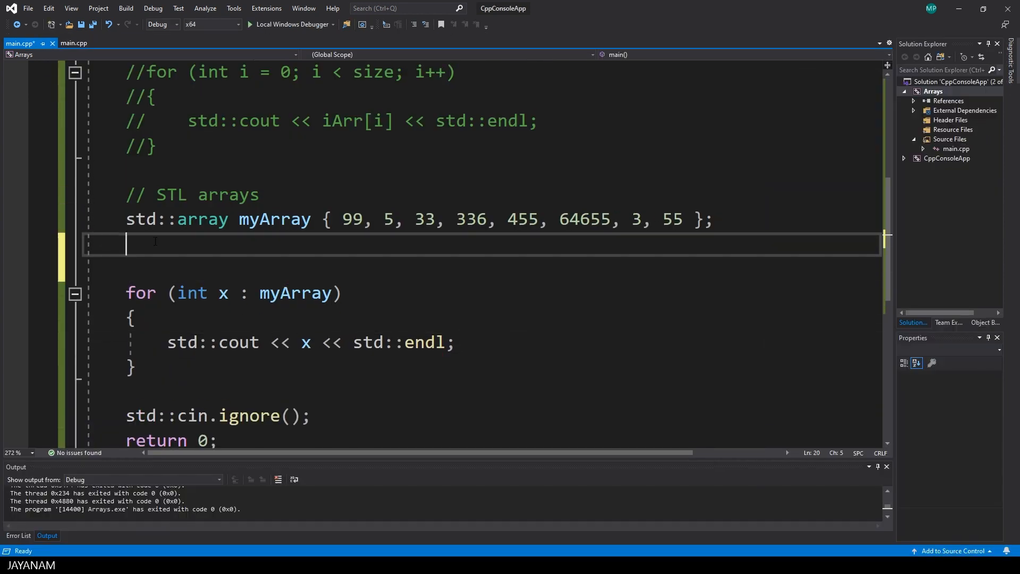
Step: Add std::sort(myArray.begin(), myArray.end()); before the loop and run with Local Windows Debugger
{"action": "type", "text": "std::so"}
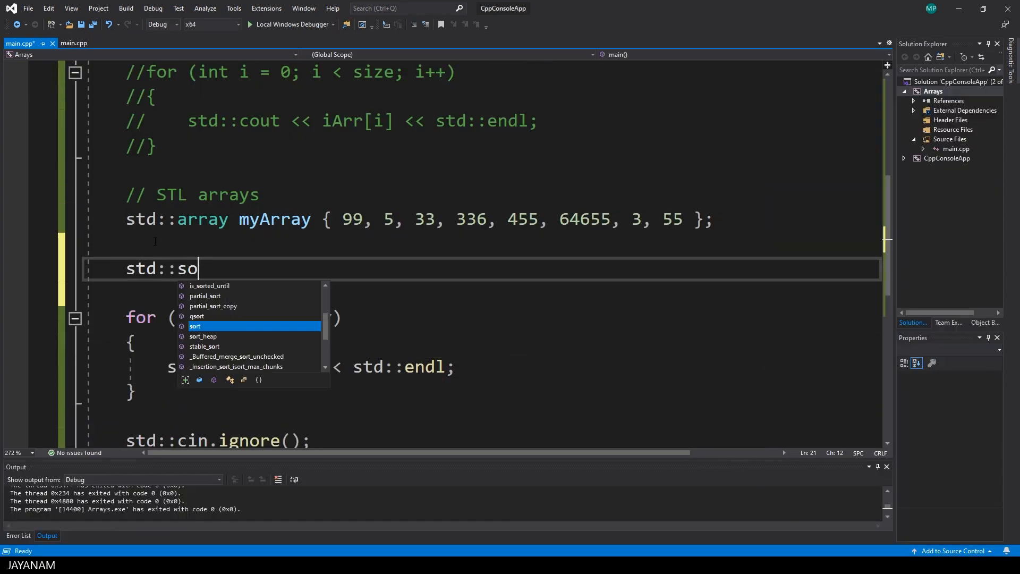
{"action": "type", "text": "rt"}
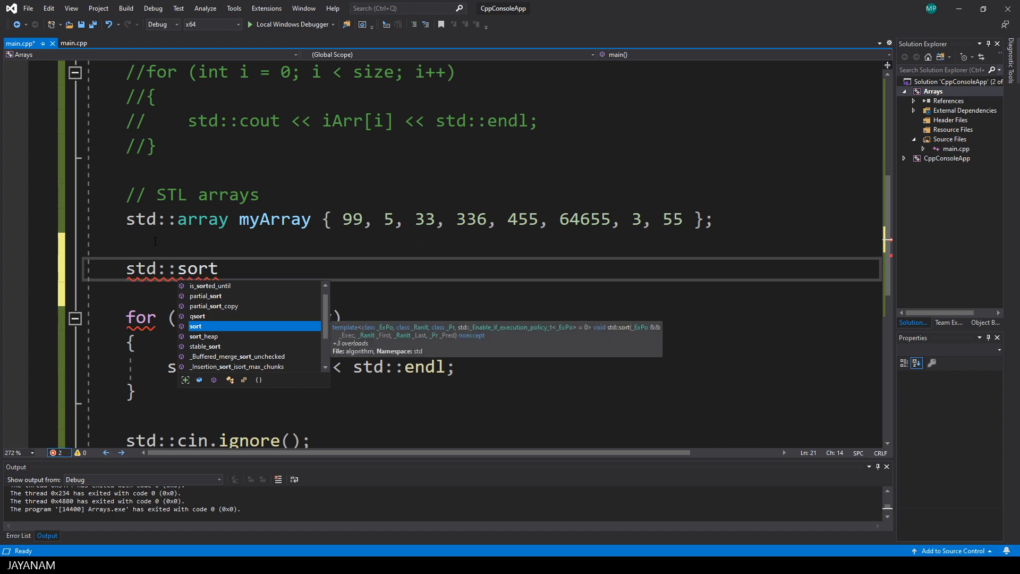
{"action": "type", "text": "(my"}
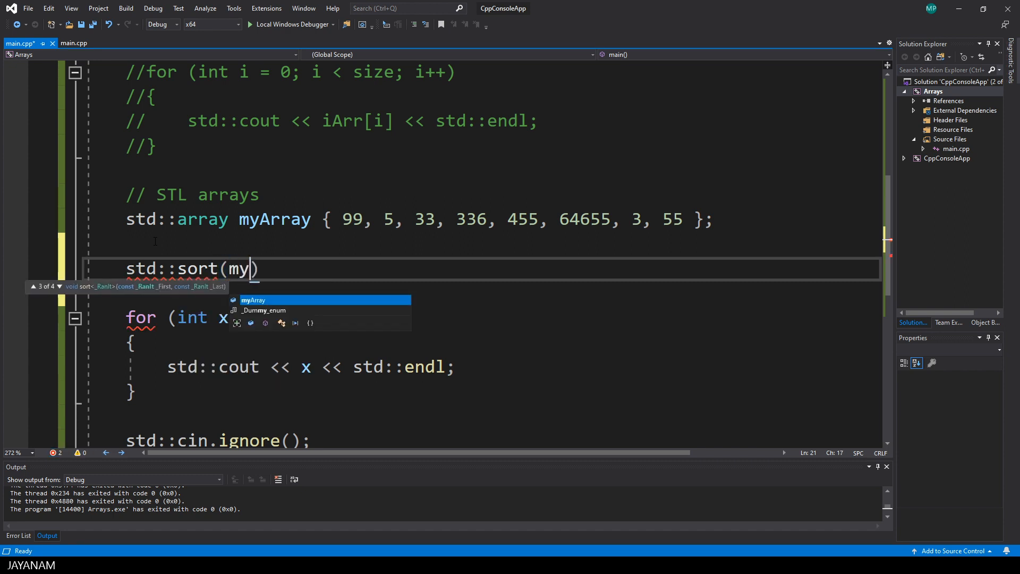
{"action": "key", "text": "Tab"}
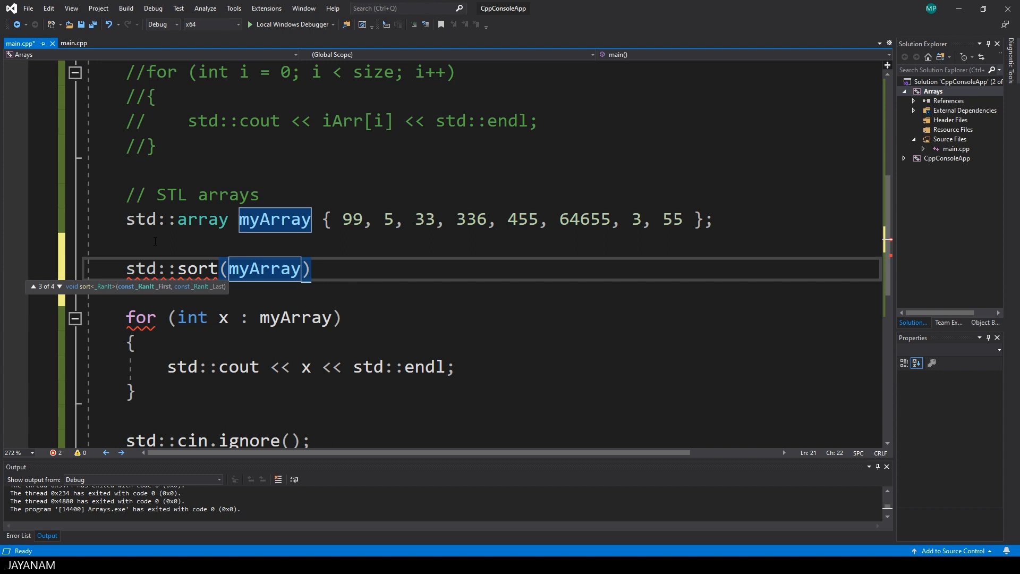
{"action": "type", "text": ".begin"}
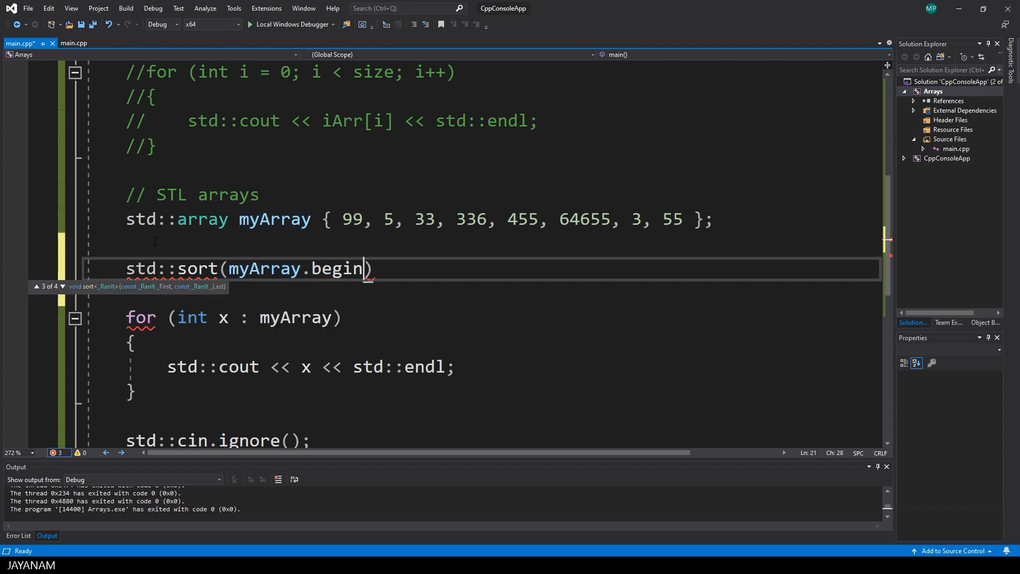
{"action": "type", "text": "()"}
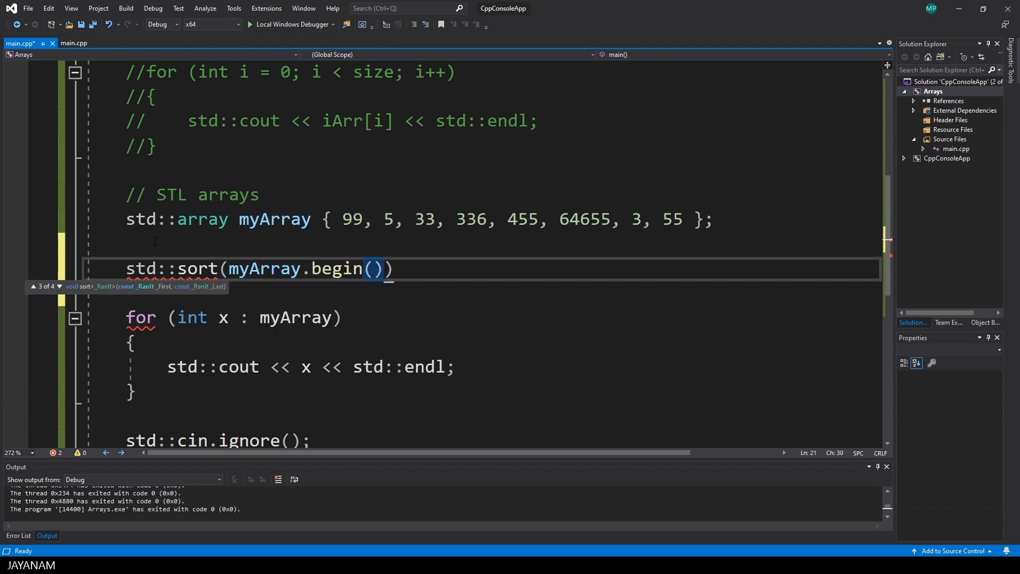
{"action": "type", "text": ", my"}
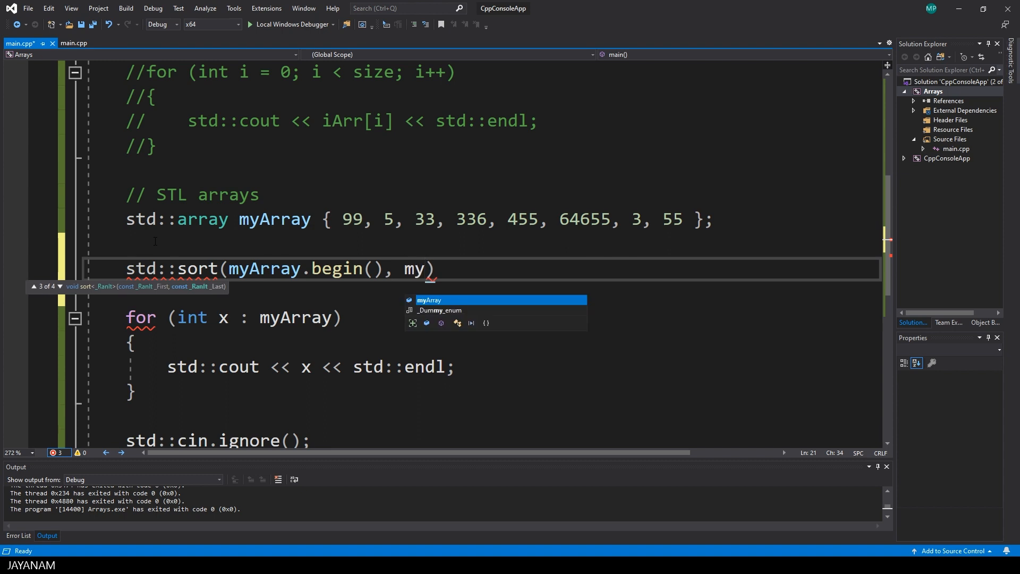
{"action": "type", "text": "Array.end("}
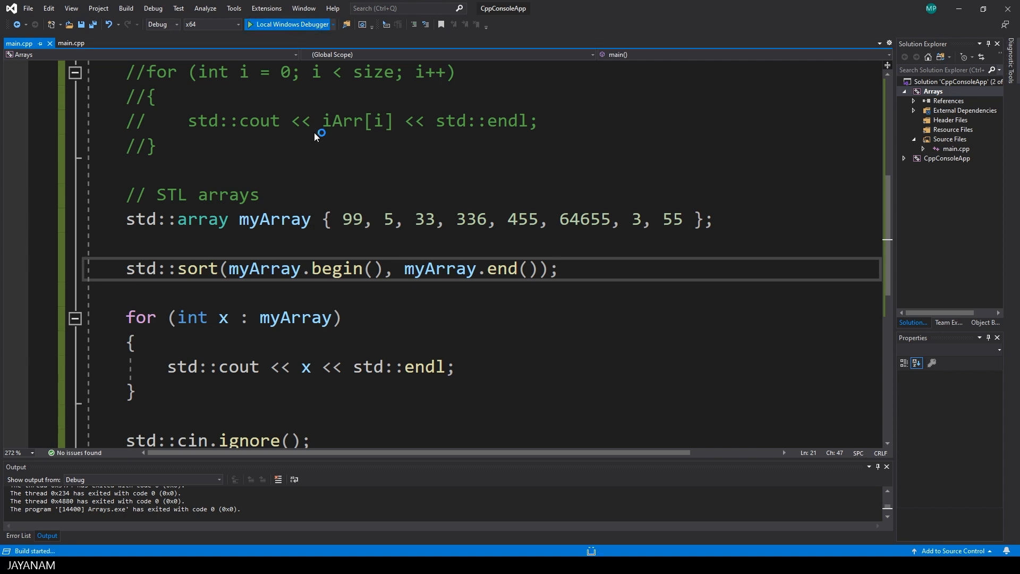
{"action": "left_click", "coordinate": [288, 24]}
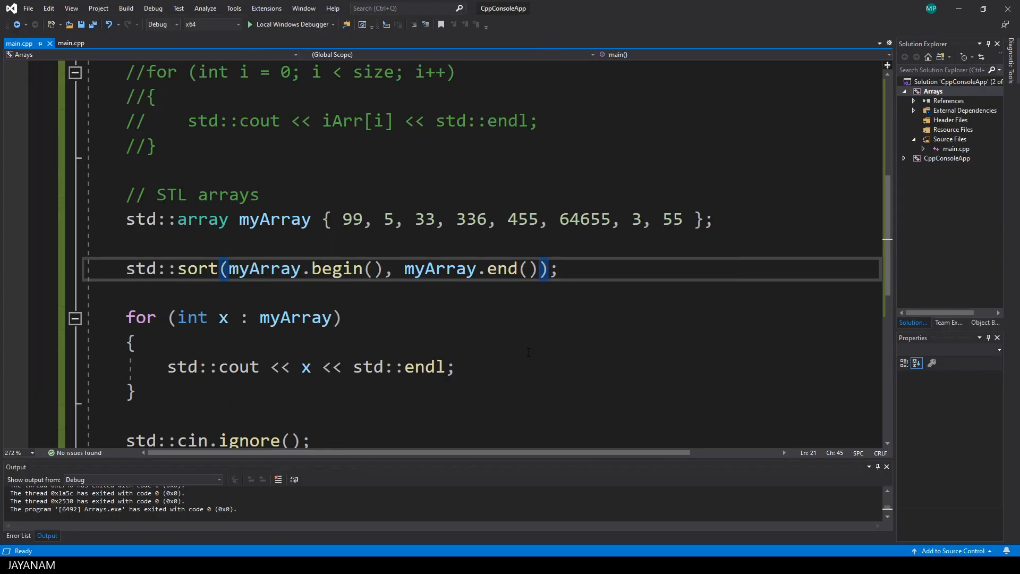
Step: Pass a std:: comparator<int>() as std::sort's third argument, ending as std::greater_equal<int>()
{"action": "type", "text": ", std::"}
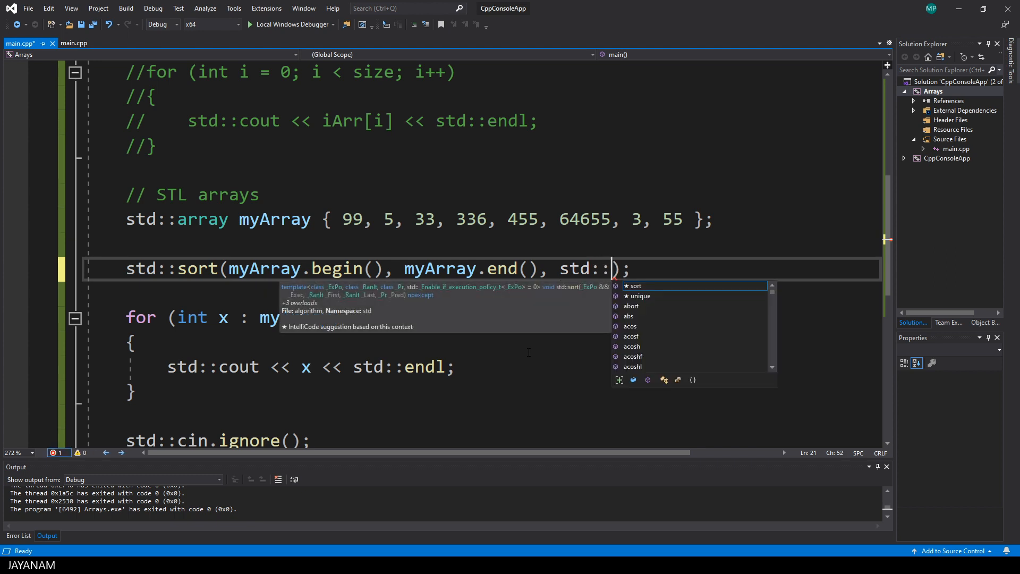
{"action": "type", "text": "less_equal"}
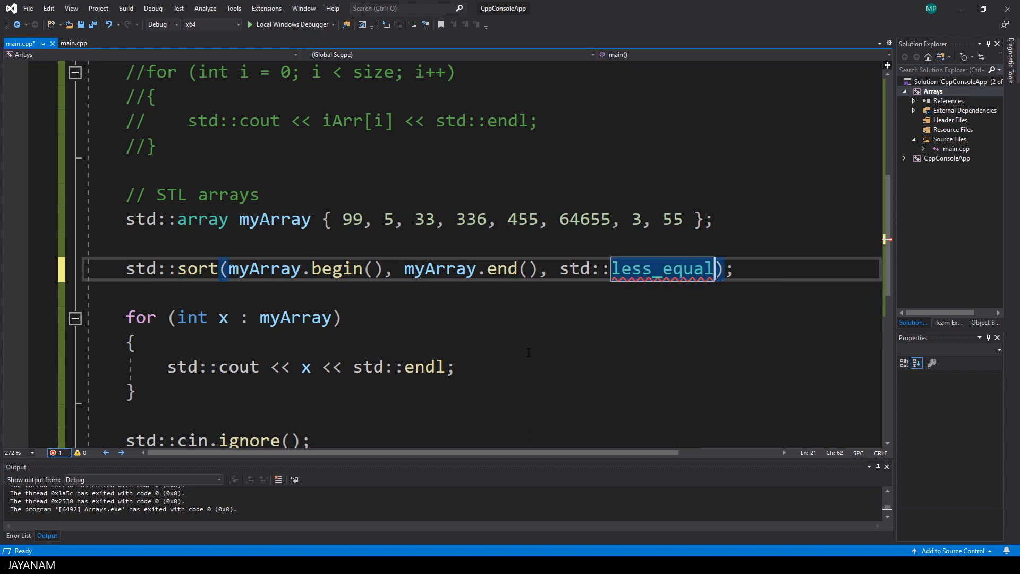
{"action": "type", "text": "<i"}
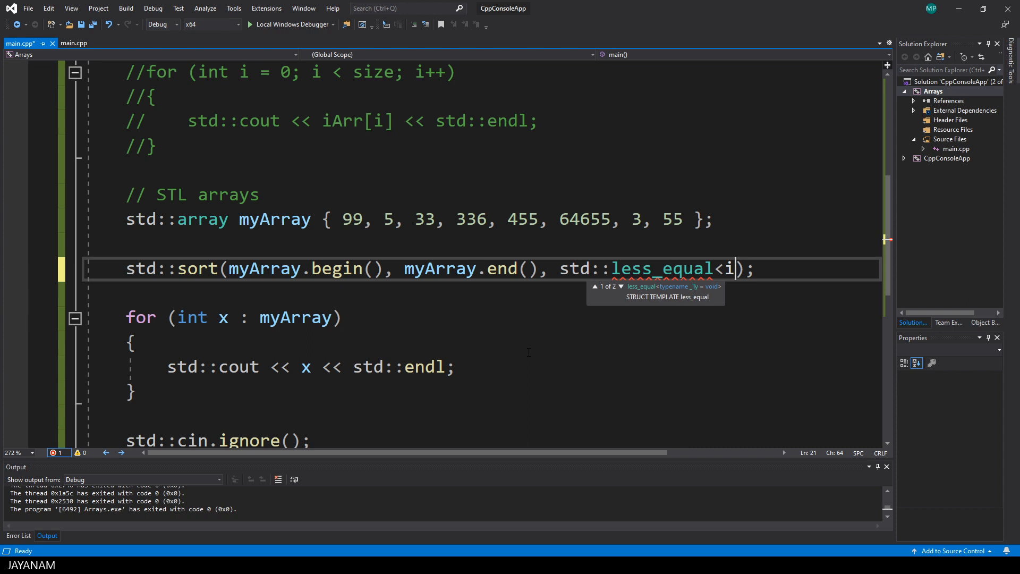
{"action": "type", "text": "nt>"}
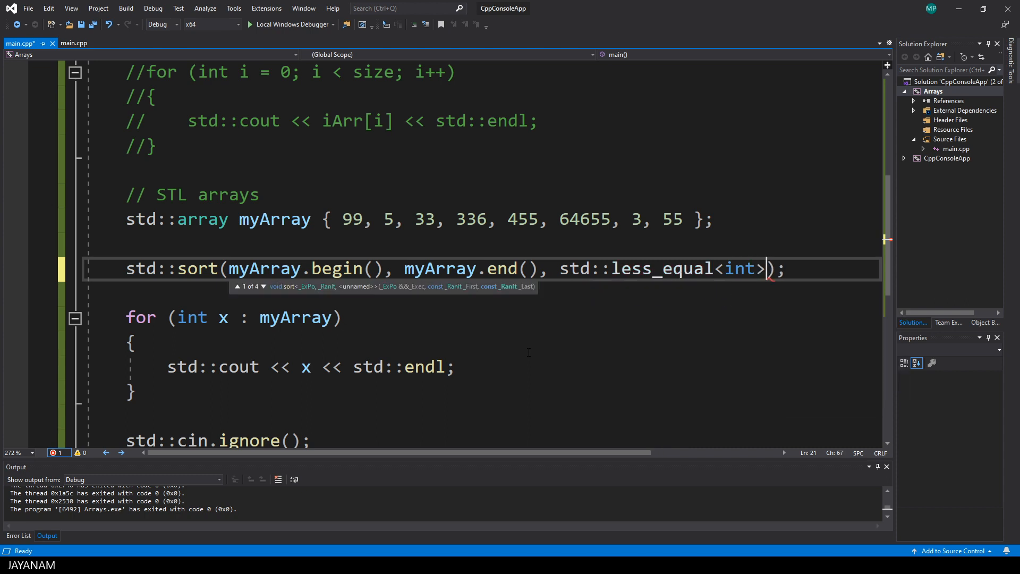
{"action": "type", "text": "()"}
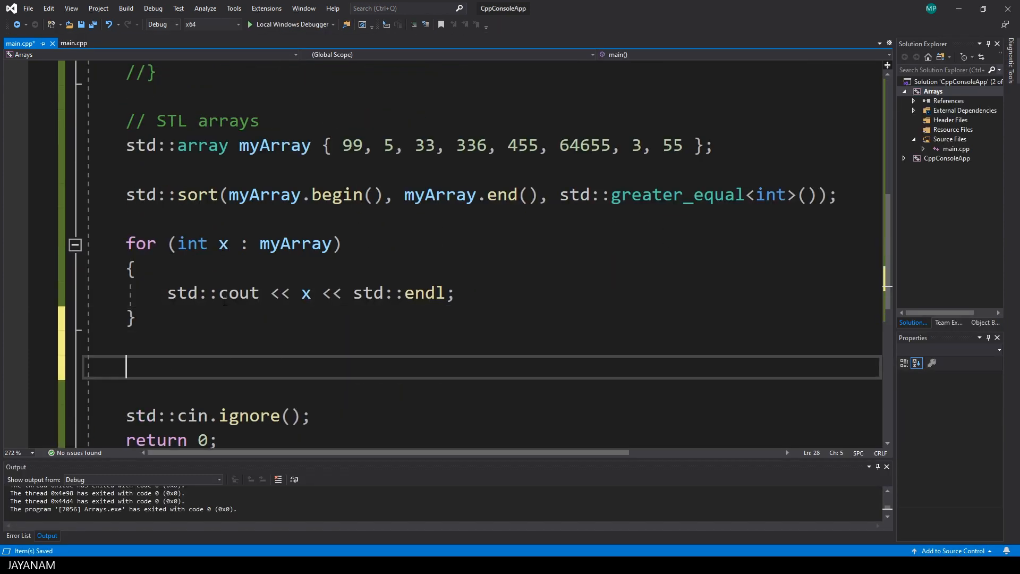
Step: Guard std::cout << myArray[3] with an if (myArray.size() >= 4) block after the loop
{"action": "type", "text": "std::cout << x << std::endl;"}
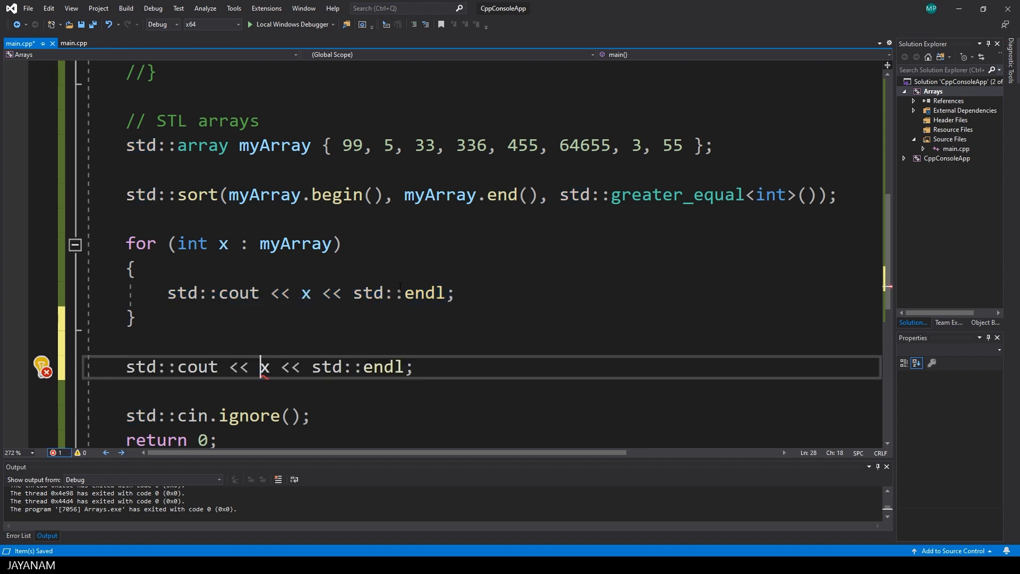
{"action": "type", "text": "myArray[3"}
{"action": "type", "text": "if ("}
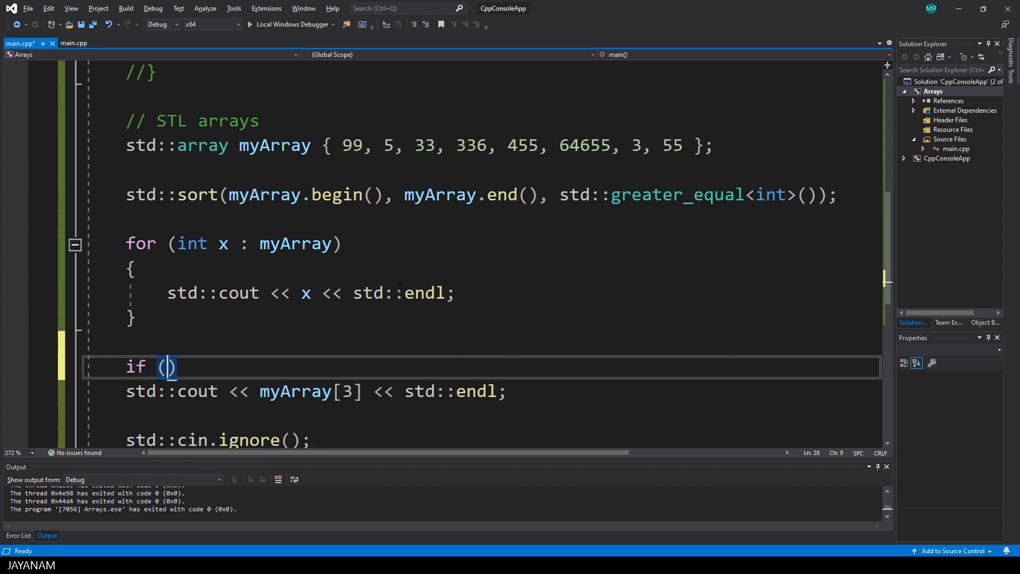
{"action": "type", "text": "myArray"}
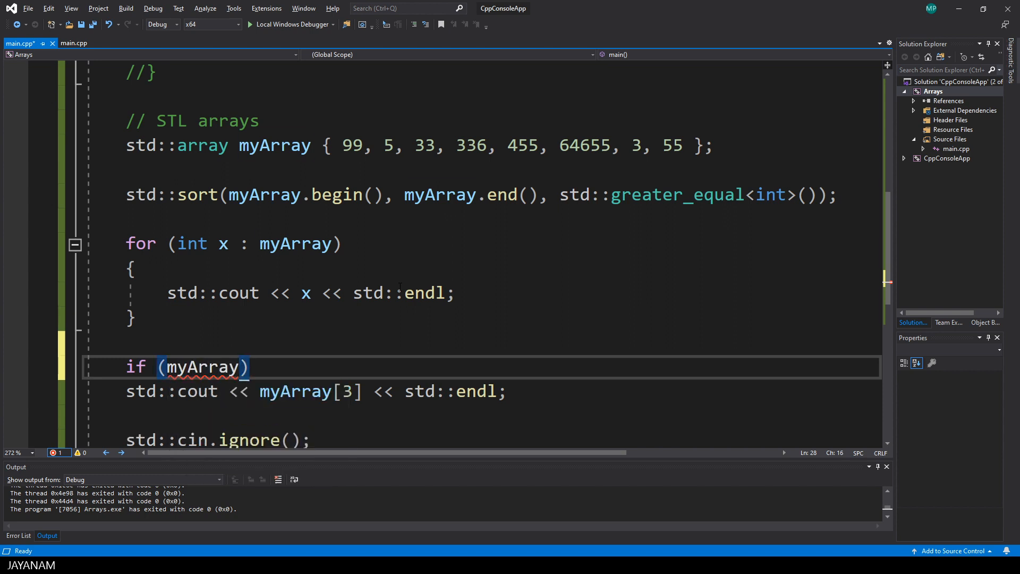
{"action": "type", "text": ".size("}
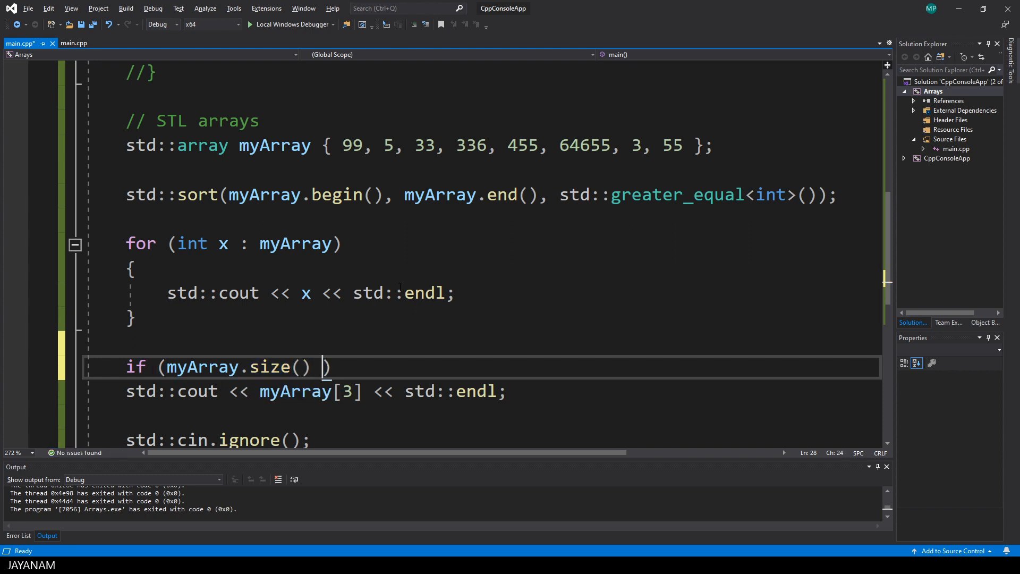
{"action": "type", "text": ">= 4"}
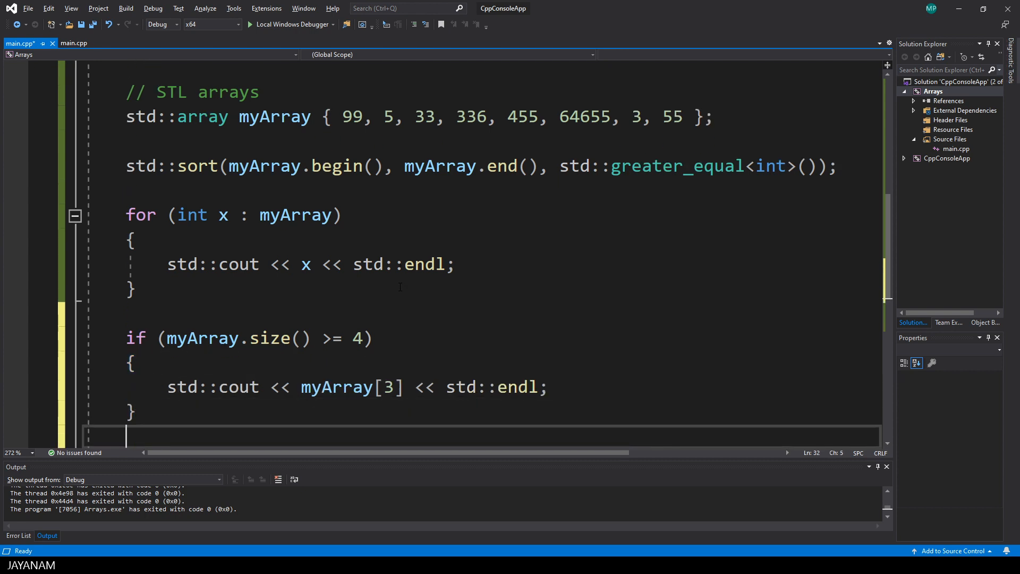
Step: Change the guarded print's index from myArray[3] to myArray[10] to test the bounds check
{"action": "double_click", "coordinate": [388, 387]}
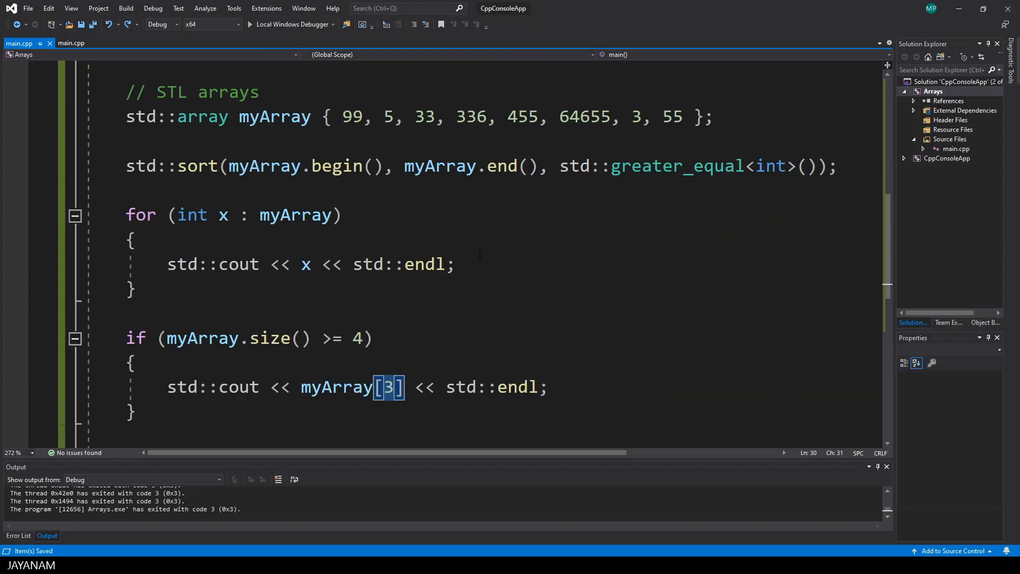
{"action": "type", "text": "0"}
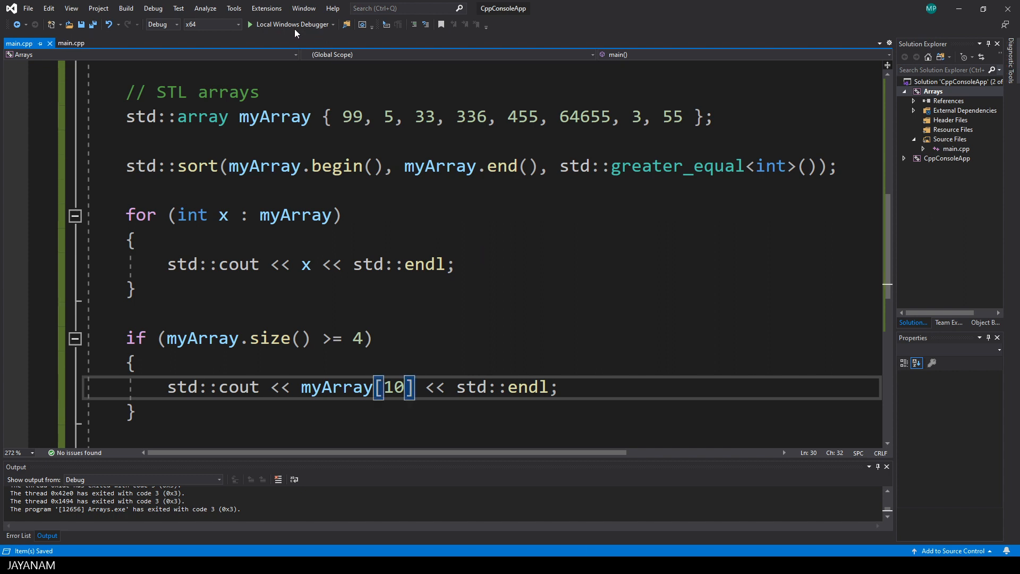